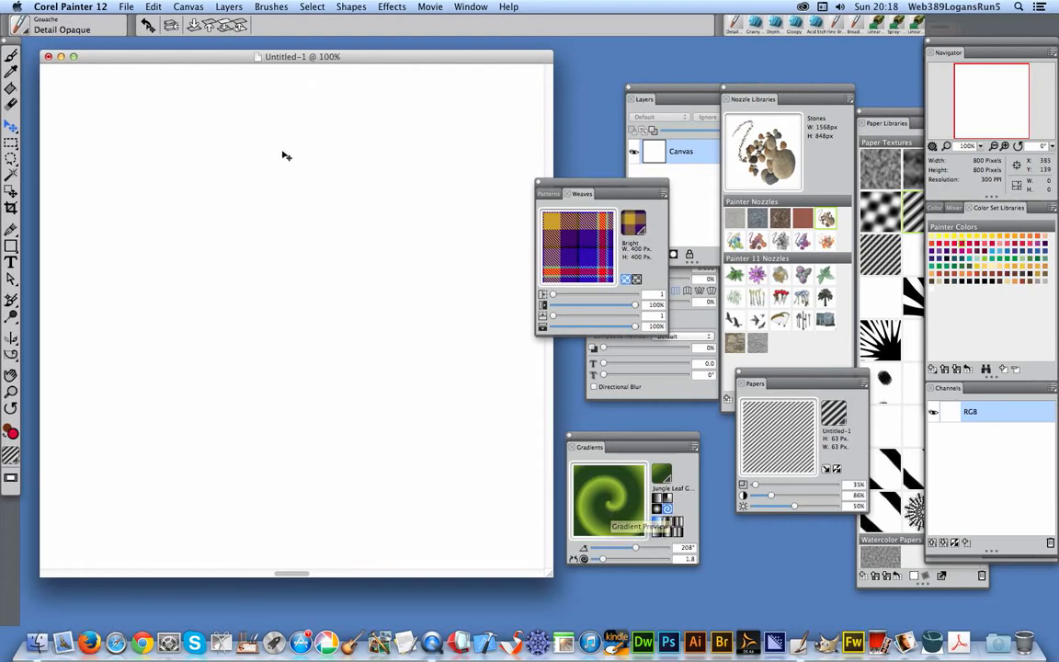
# - Add a new layer from the Layers menu and move the Gradients palette lower
pyautogui.click(229, 6)
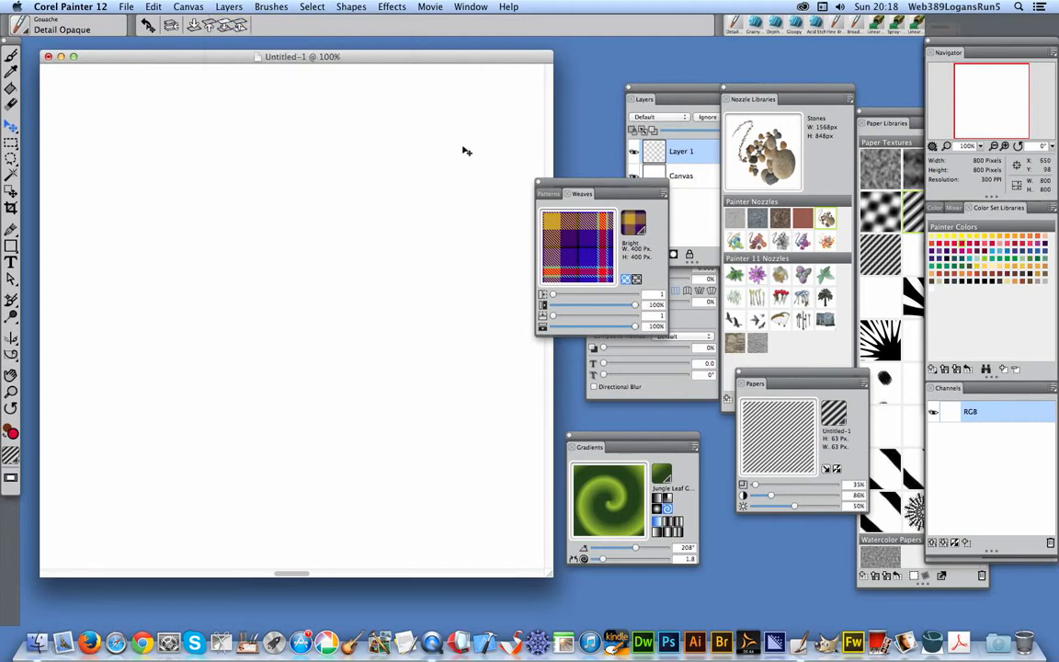
pyautogui.moveTo(430, 180)
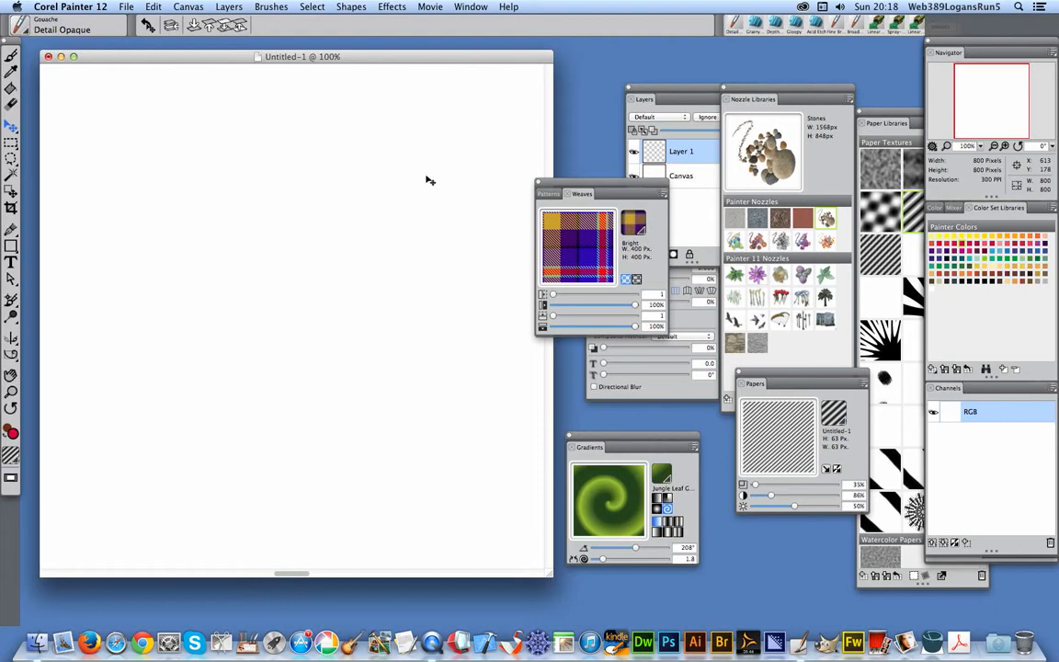
pyautogui.moveTo(614, 447)
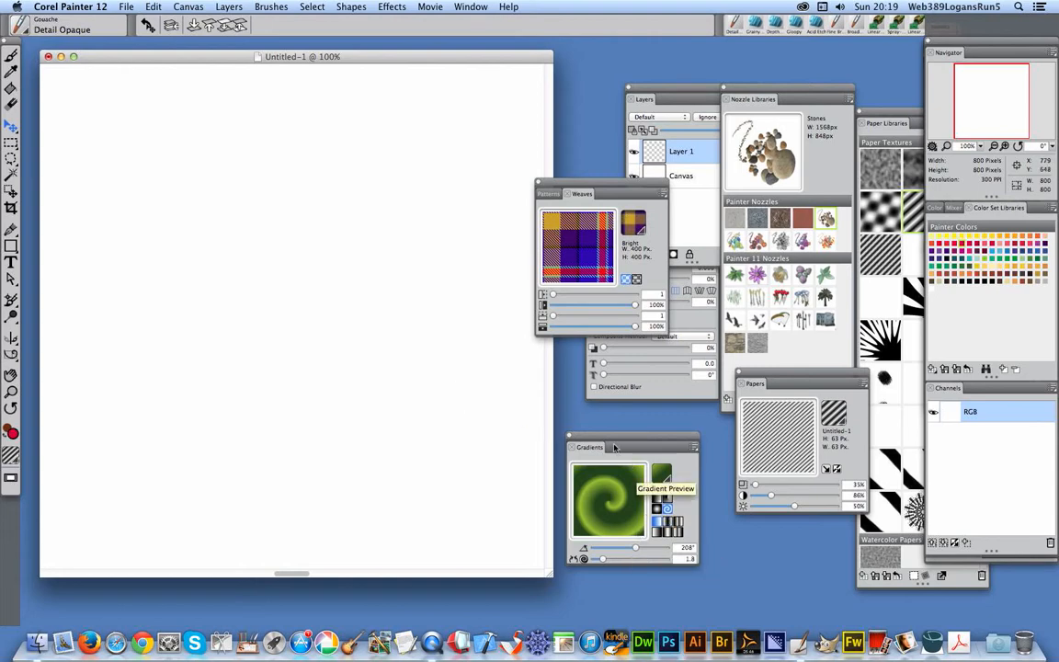
pyautogui.moveTo(614, 447); pyautogui.dragTo(583, 425)
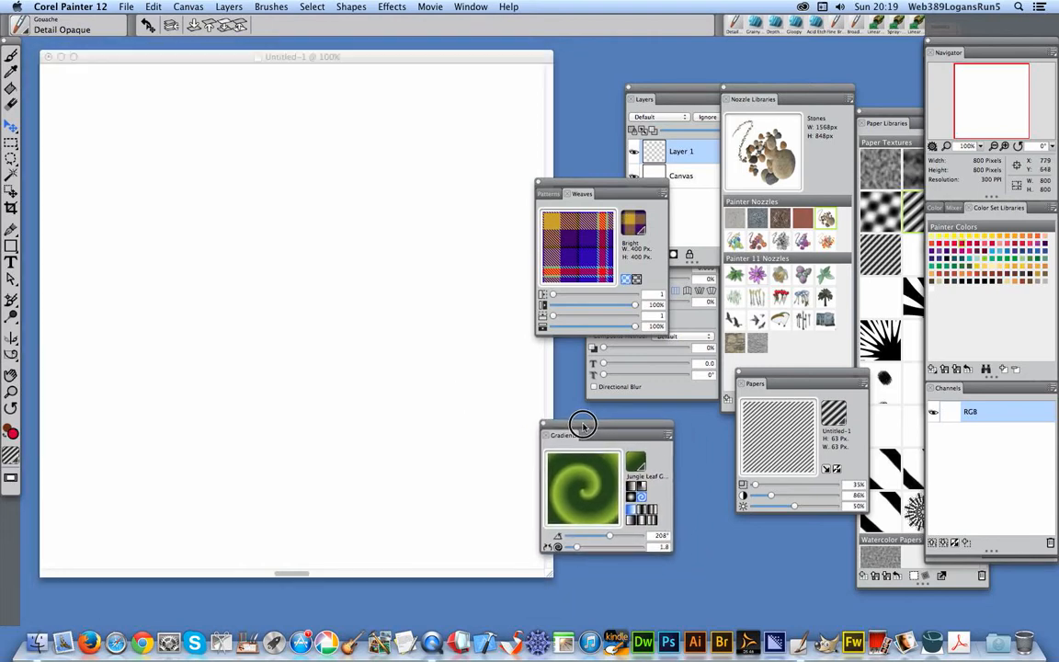
pyautogui.moveTo(521, 451)
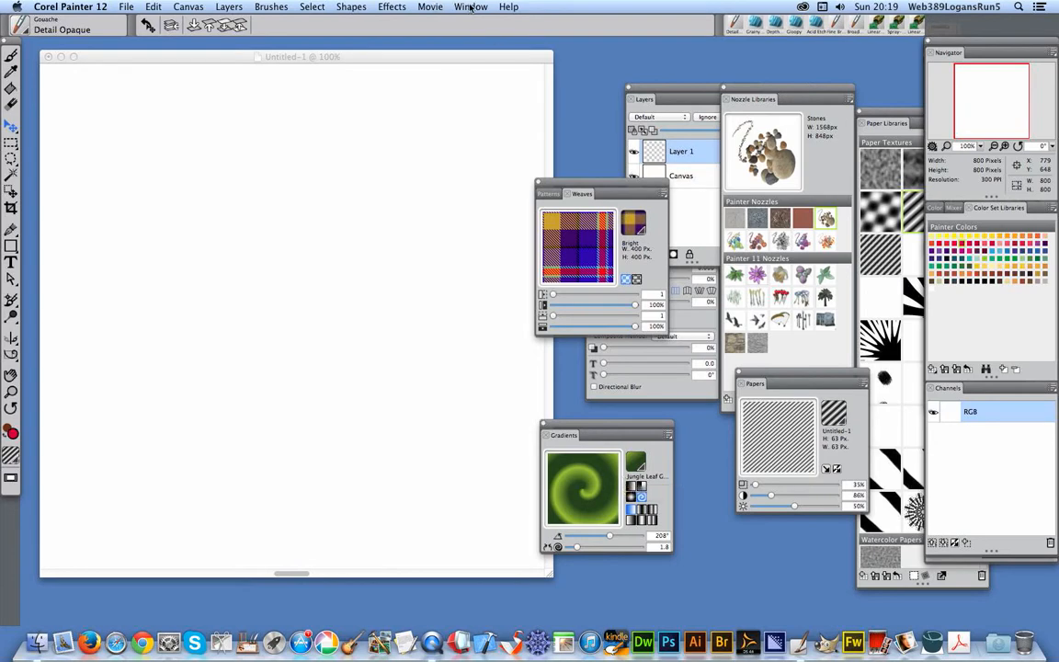
# - Open the Painter Gradients preset library from the Gradients palette swatch
pyautogui.click(471, 7)
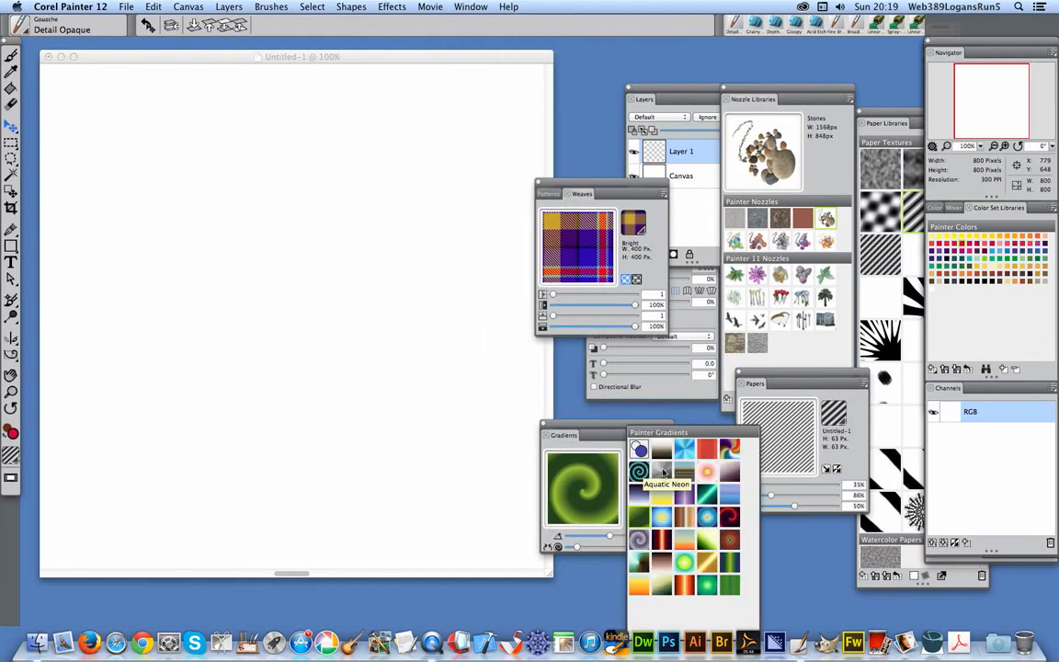
pyautogui.moveTo(749, 512)
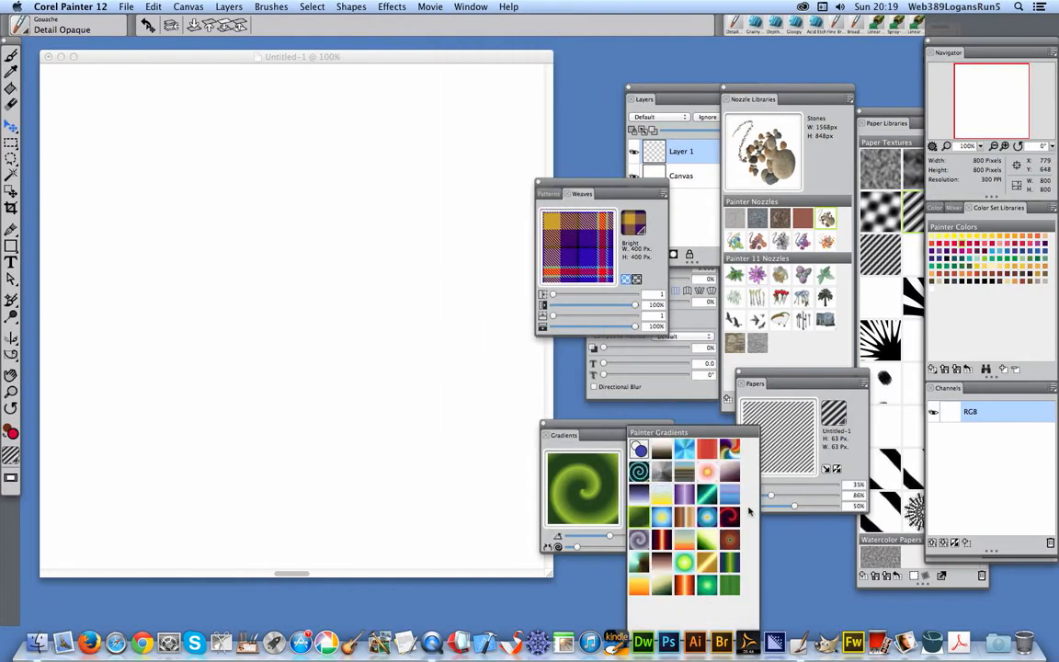
pyautogui.moveTo(708, 472)
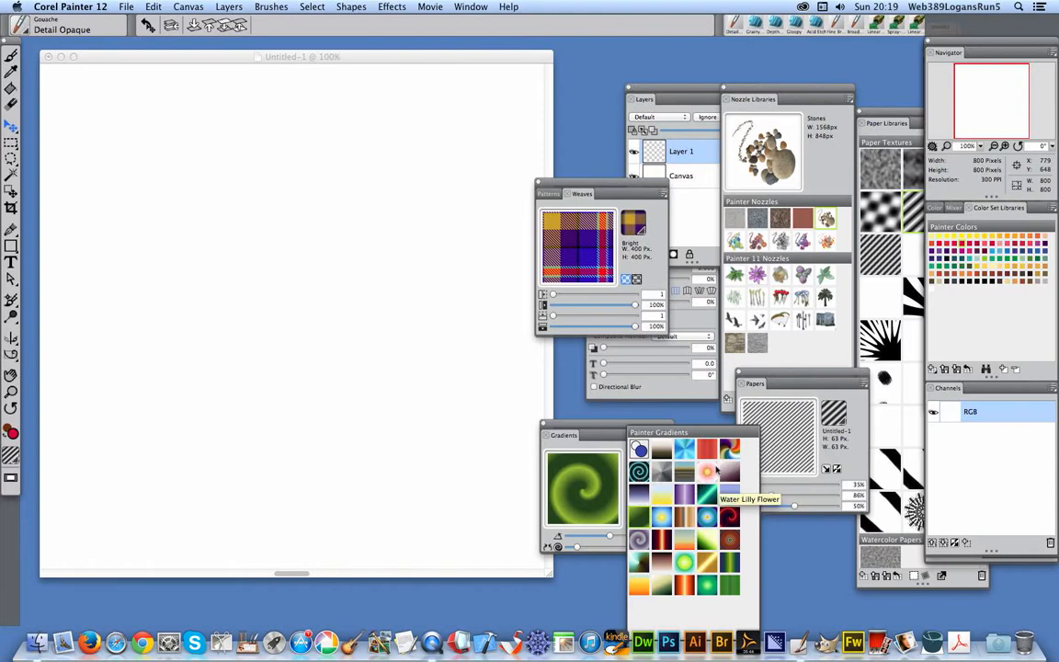
pyautogui.moveTo(575, 437)
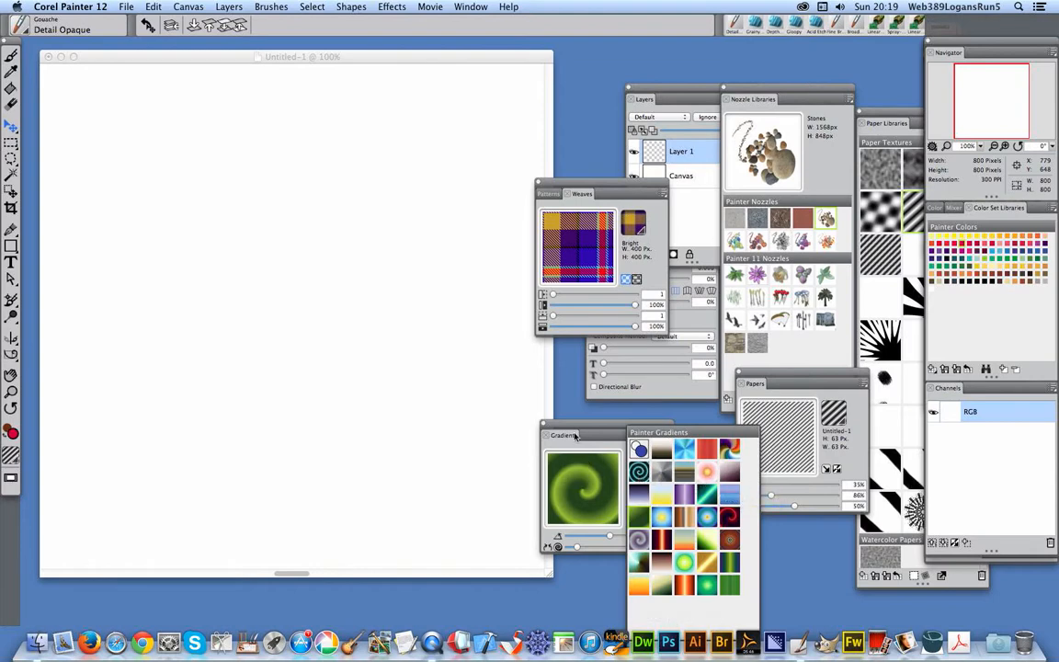
# - Fill Layer 1 with the green Jungle Leaf spiral gradient via Edit > Fill
pyautogui.click(152, 7)
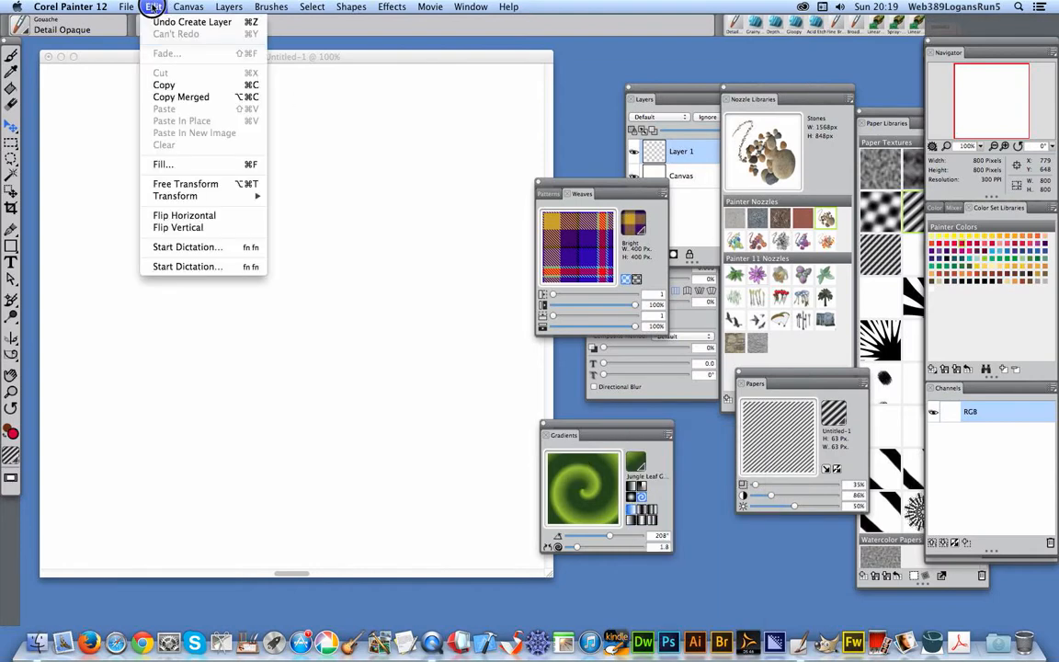
pyautogui.click(162, 164)
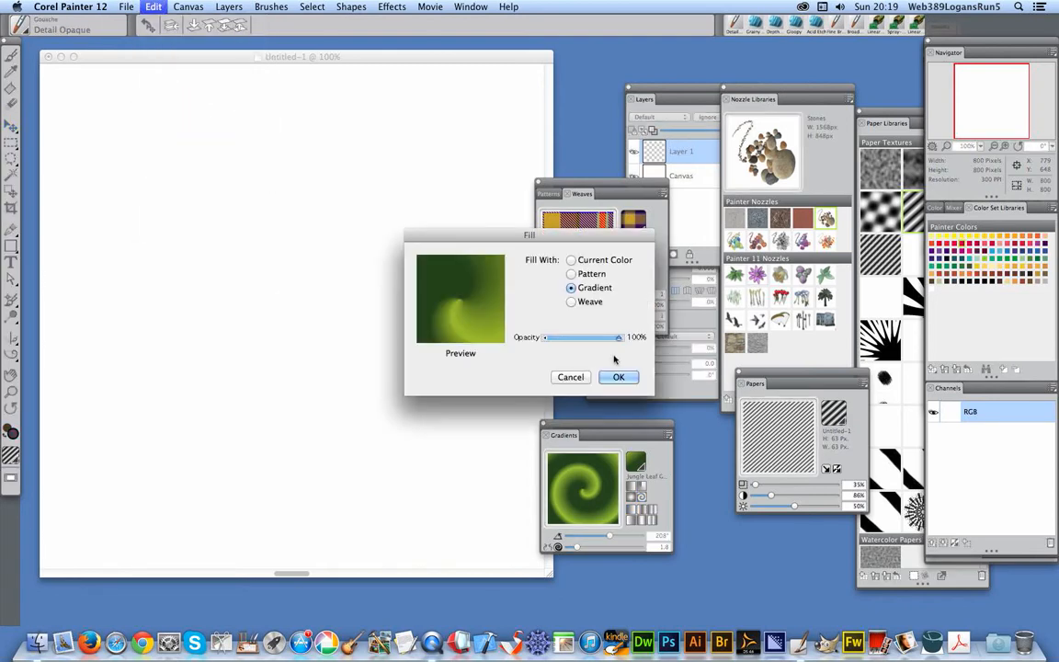
pyautogui.click(618, 377)
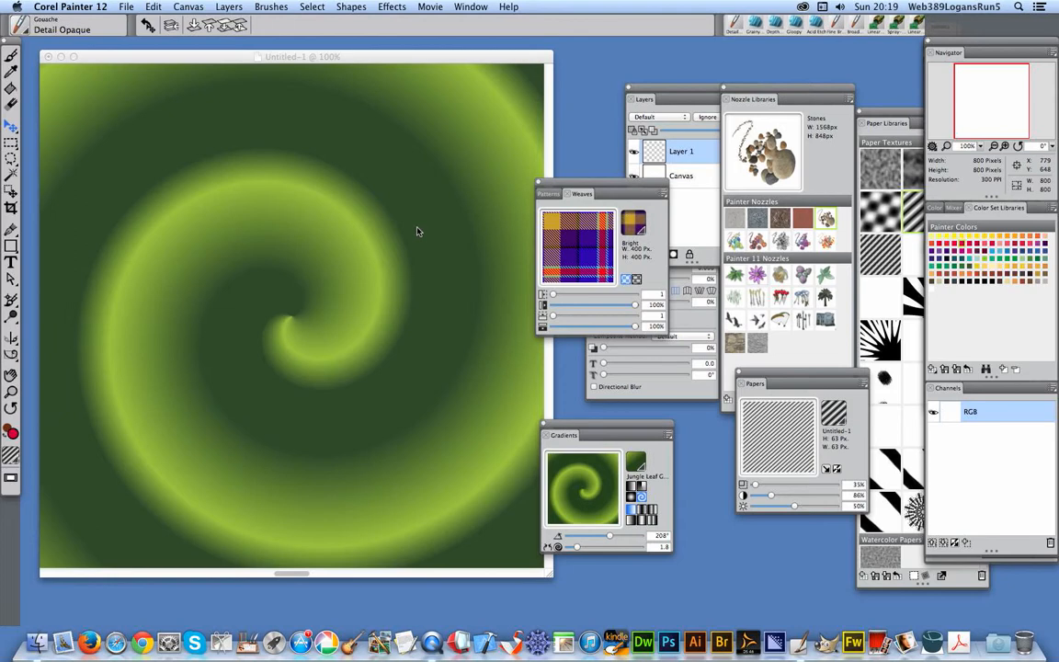
pyautogui.moveTo(136, 150)
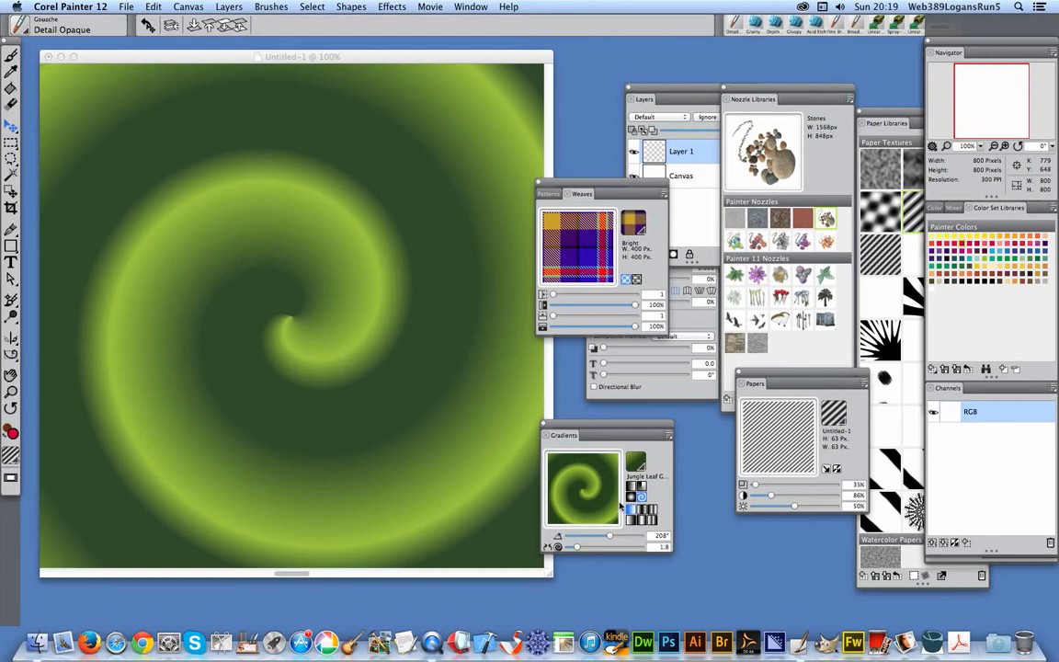
pyautogui.moveTo(467, 432)
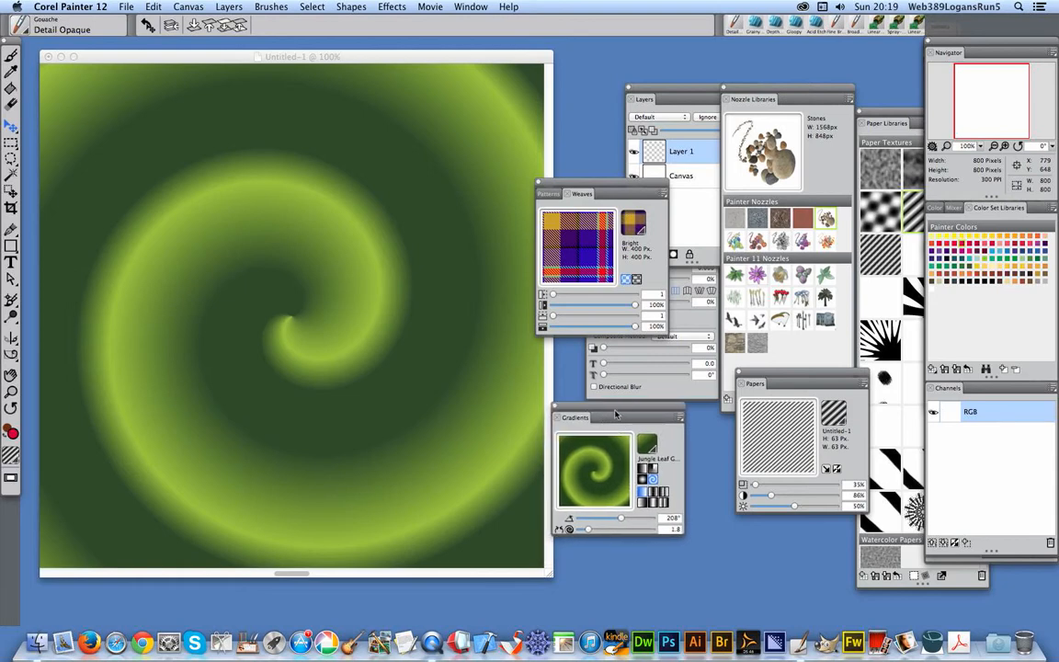
pyautogui.moveTo(616, 413)
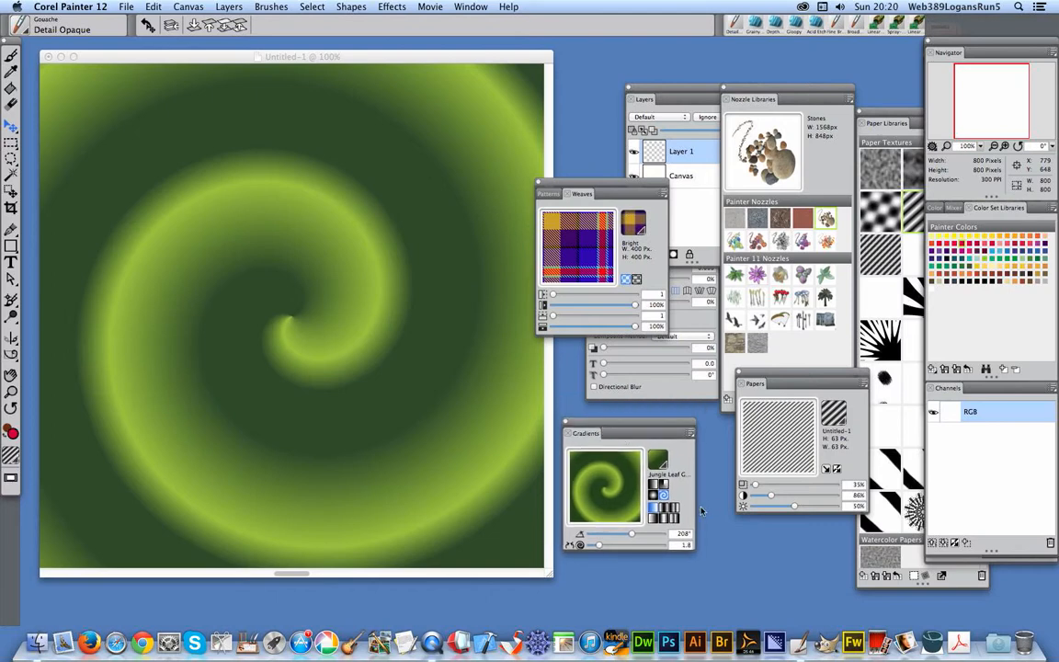
pyautogui.moveTo(655, 515)
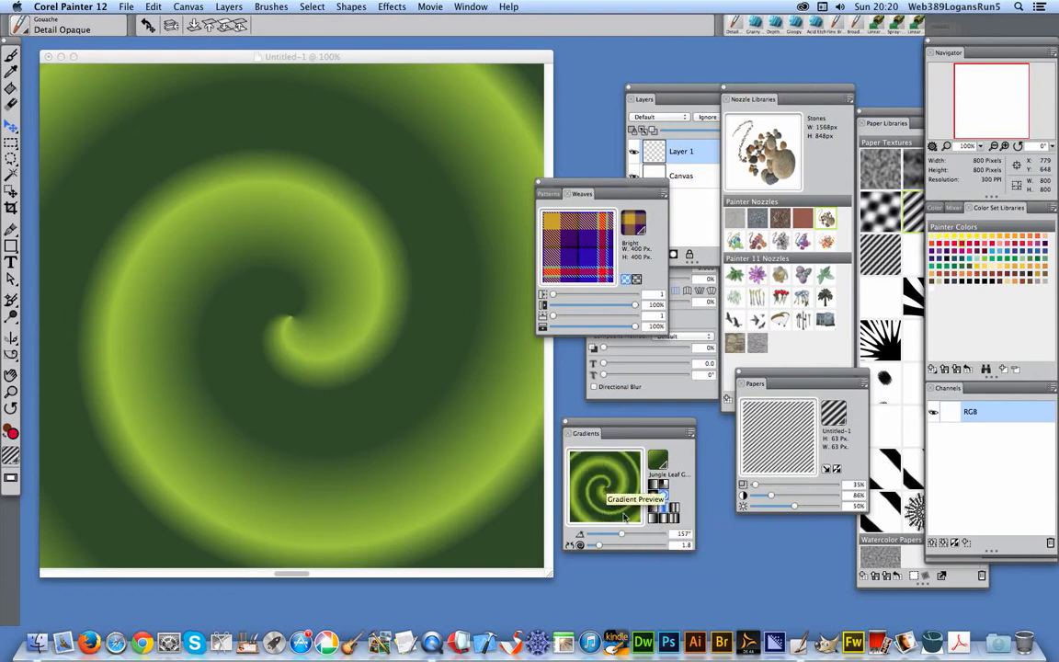
pyautogui.moveTo(607, 485)
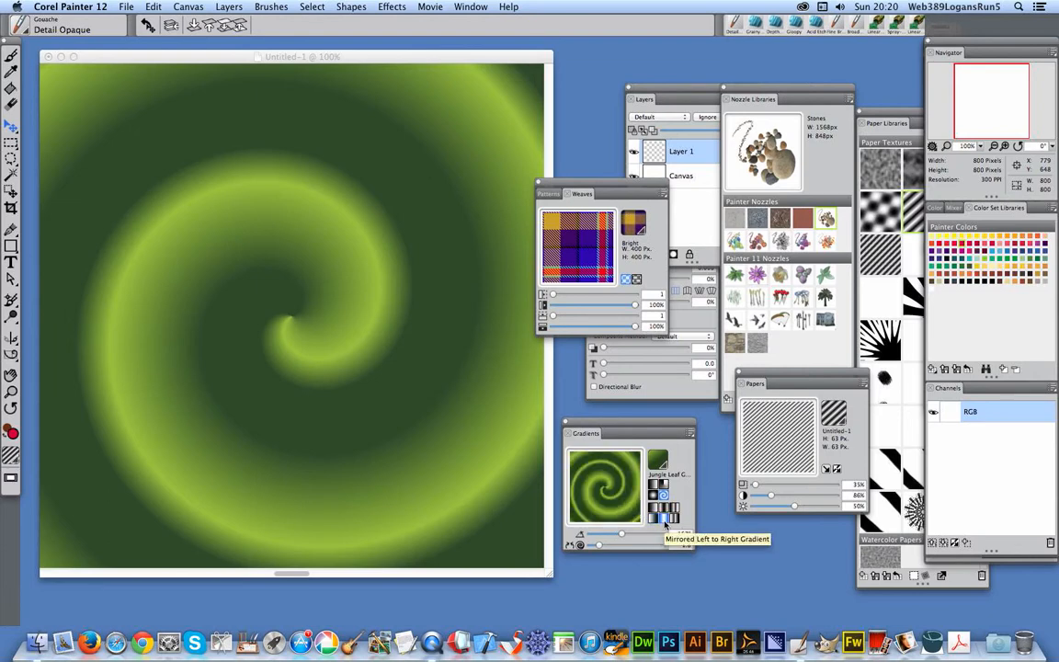
pyautogui.moveTo(708, 552)
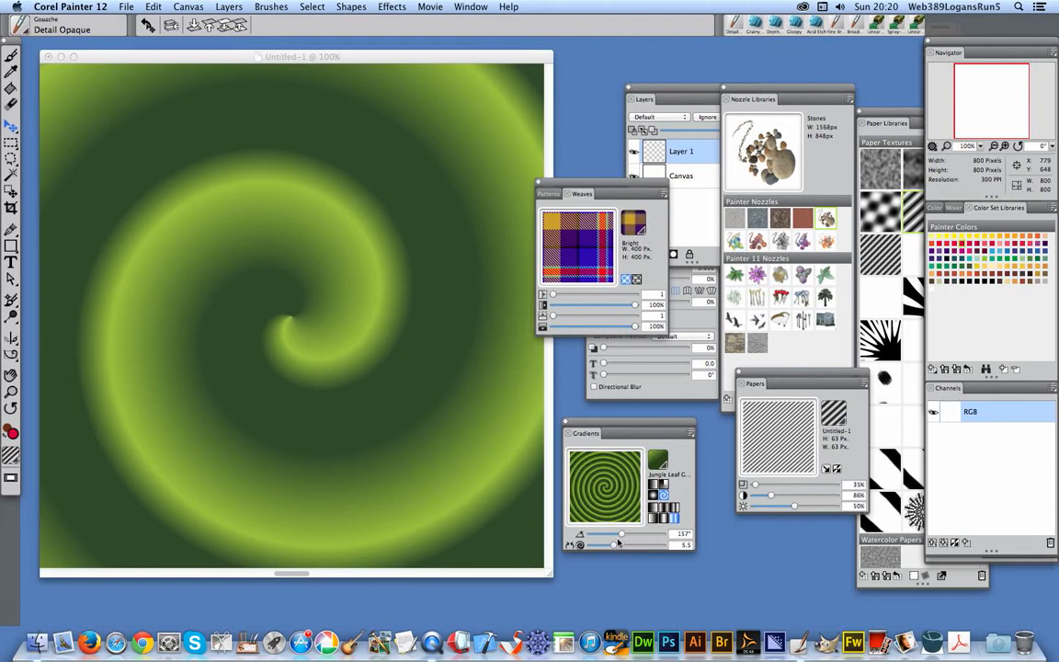
pyautogui.moveTo(640, 558)
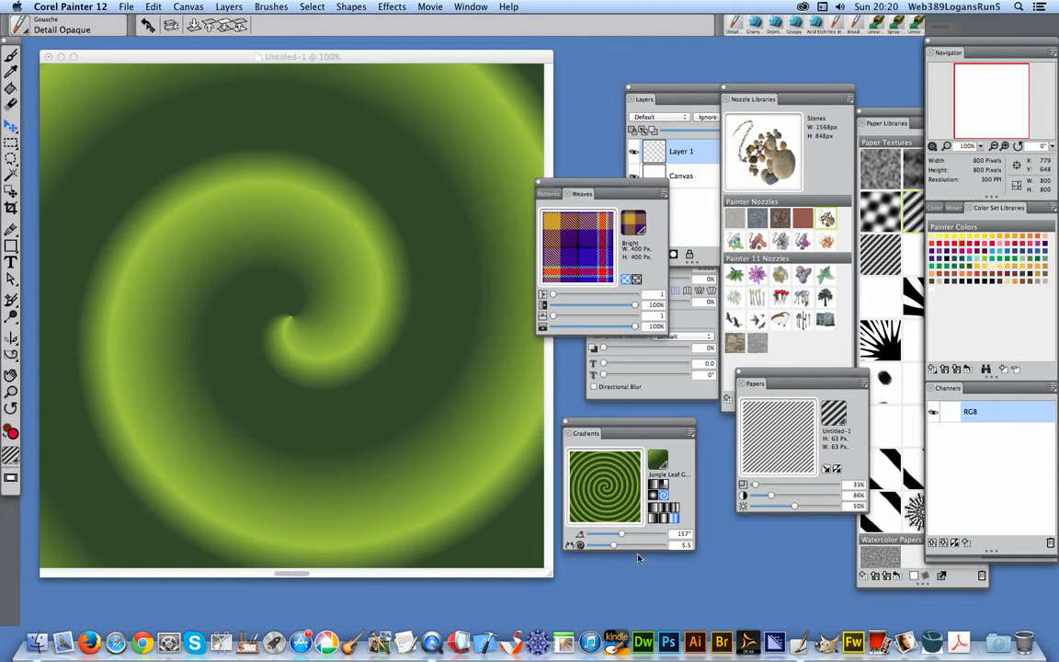
# - Create Layer 2 and fill it with the tightly coiled 157° Jungle Leaf spiral
pyautogui.click(229, 7)
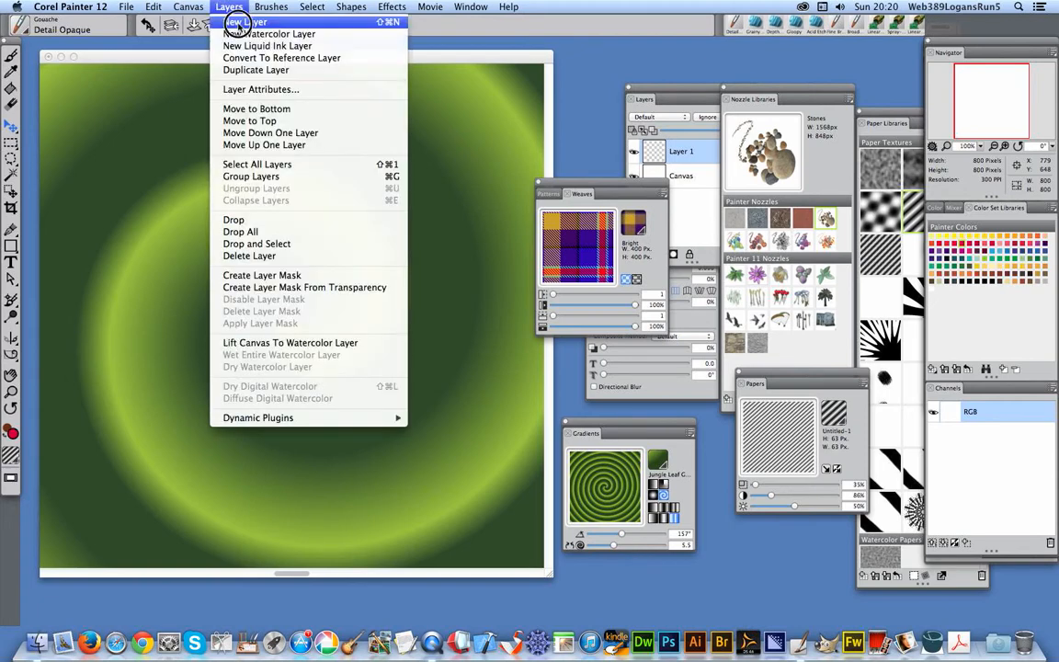
pyautogui.click(248, 21)
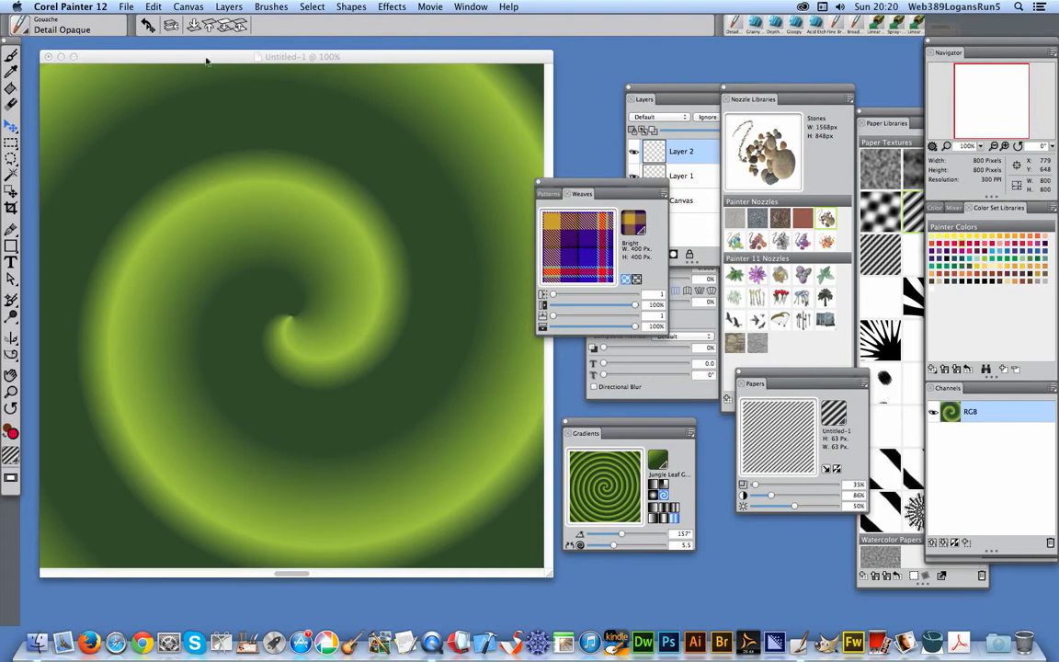
pyautogui.click(153, 7)
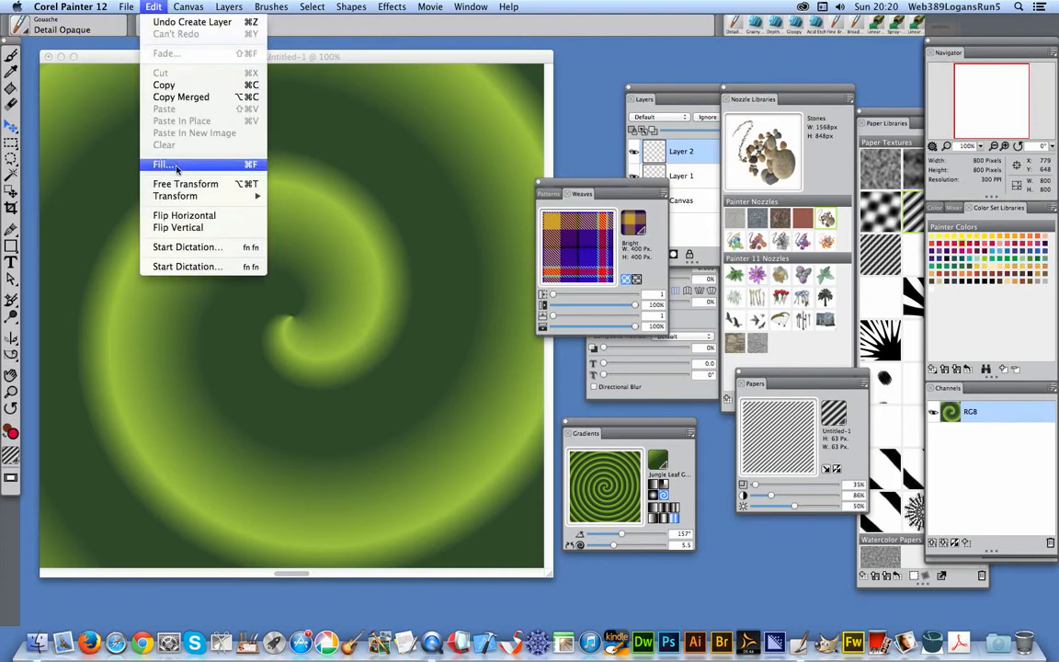
pyautogui.click(162, 163)
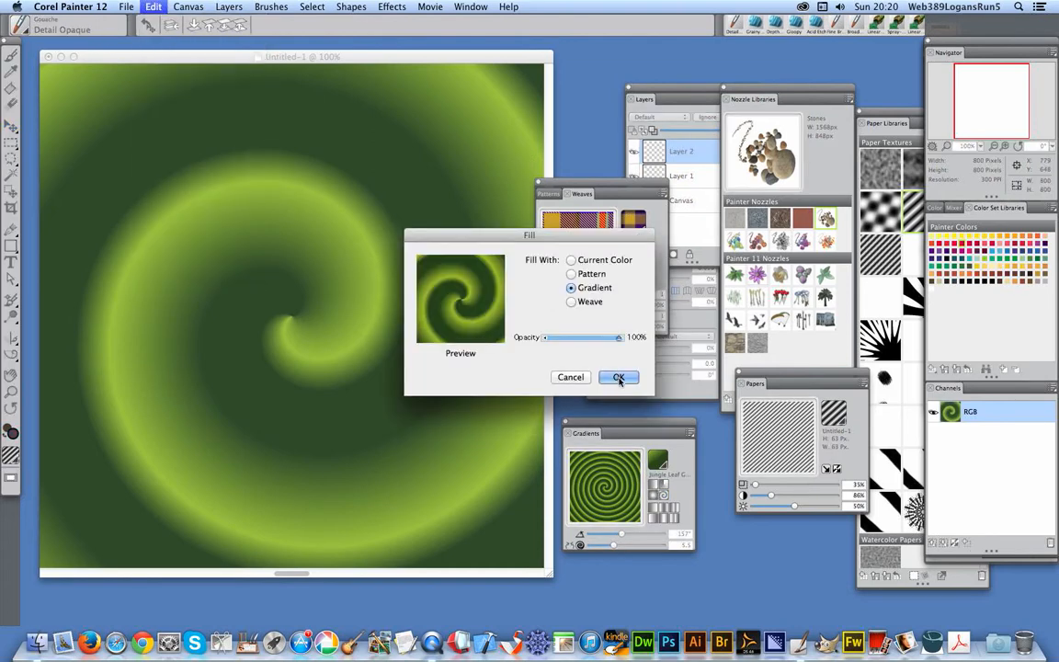
pyautogui.click(617, 377)
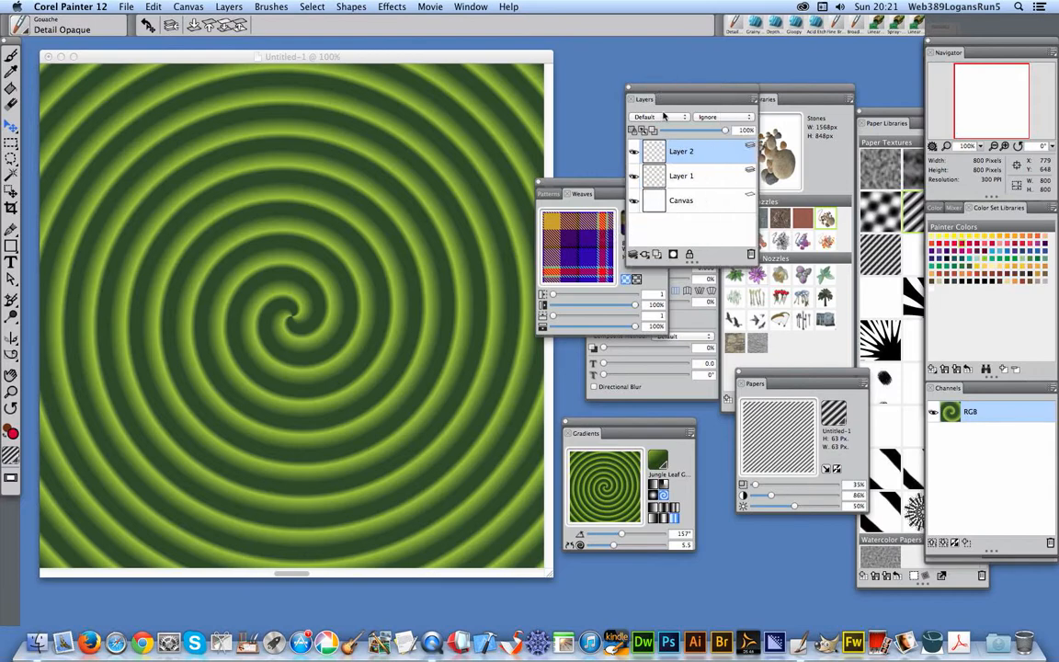
# - Try Magic Combine on Layer 2, then settle on the Multiply composite method
pyautogui.click(657, 117)
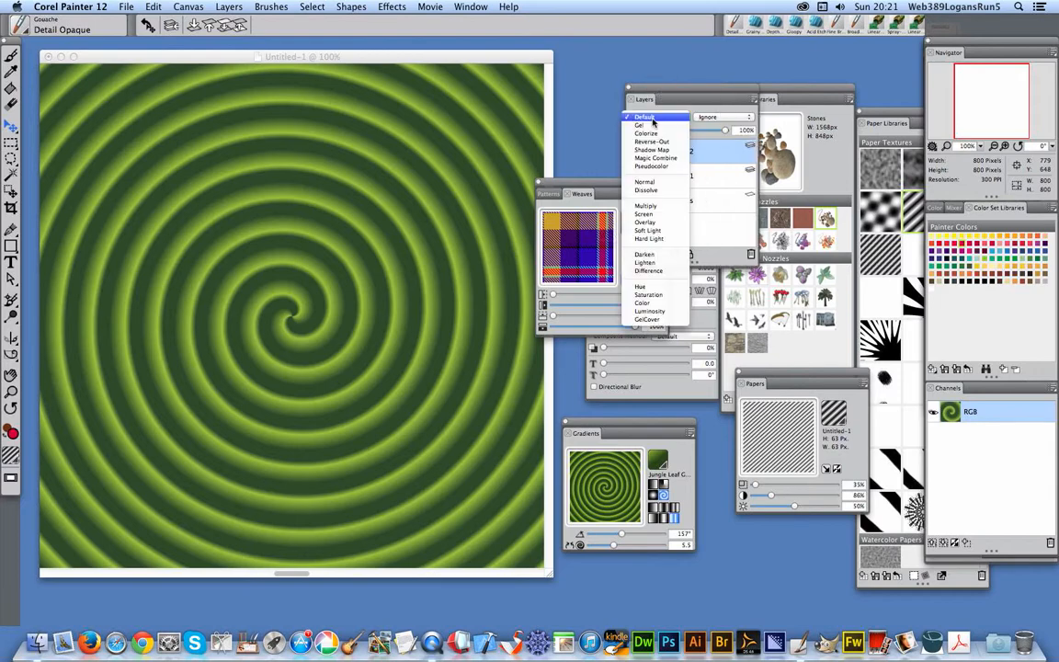
pyautogui.click(471, 6)
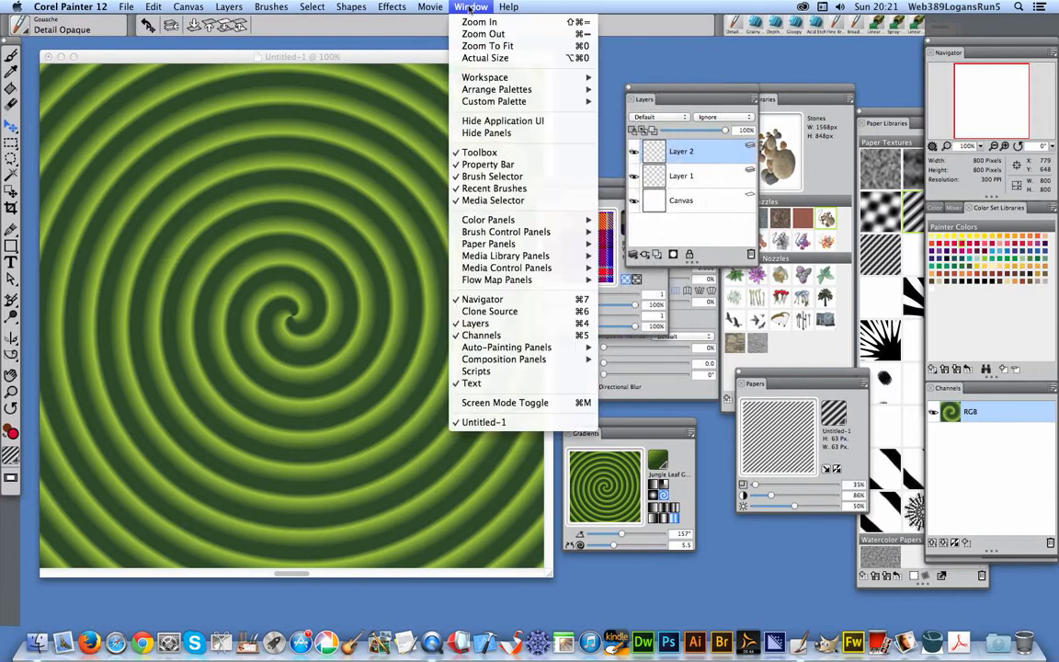
pyautogui.moveTo(505, 232)
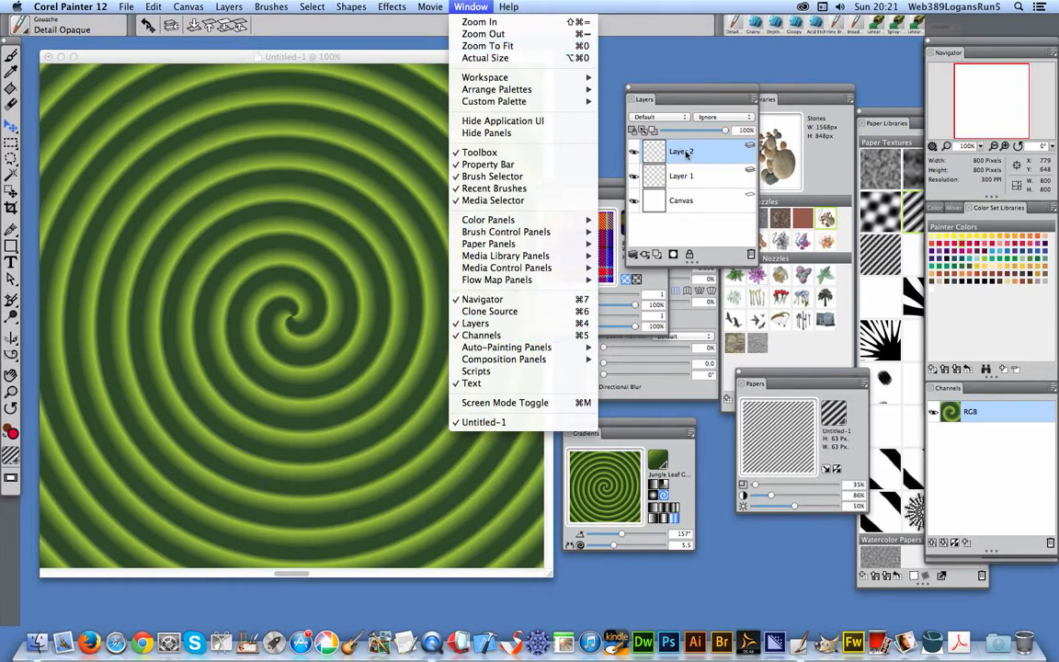
pyautogui.click(658, 117)
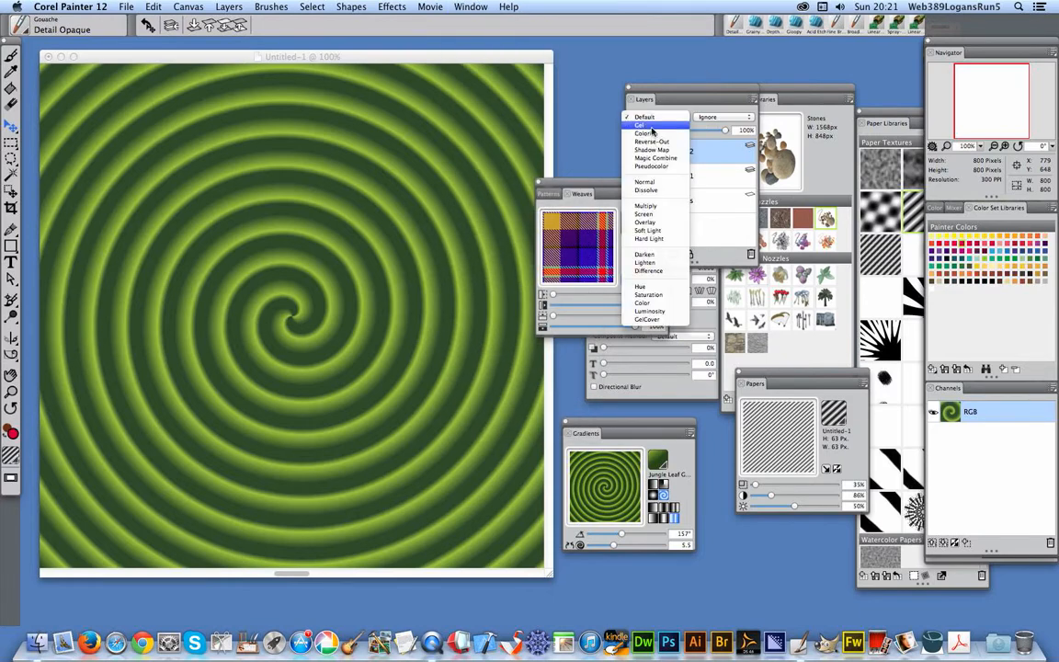
pyautogui.click(643, 126)
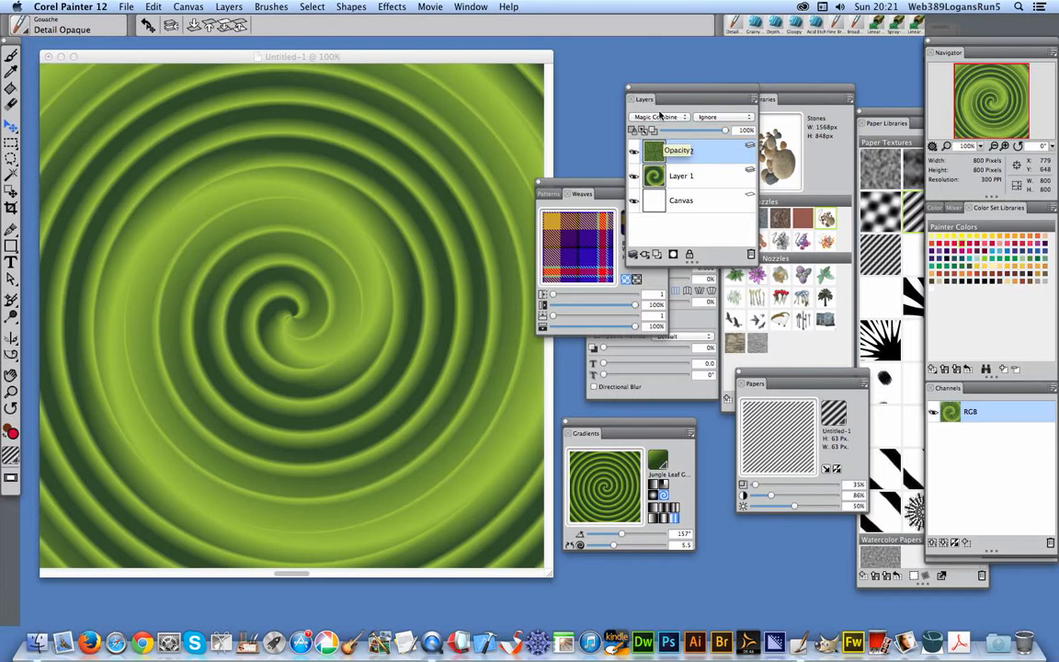
pyautogui.click(658, 116)
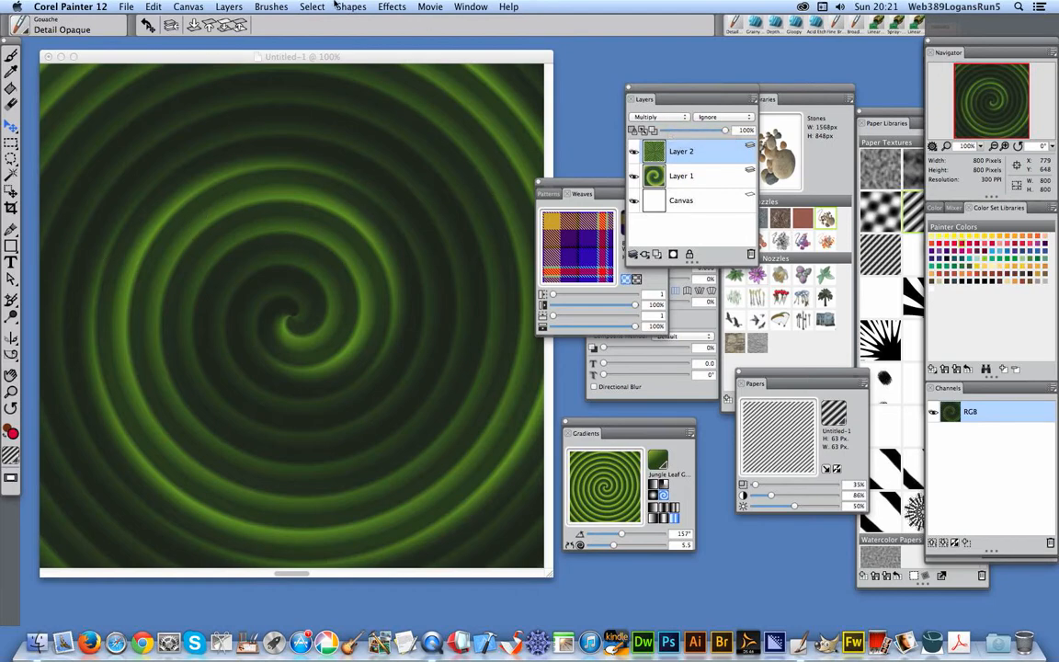
pyautogui.click(228, 6)
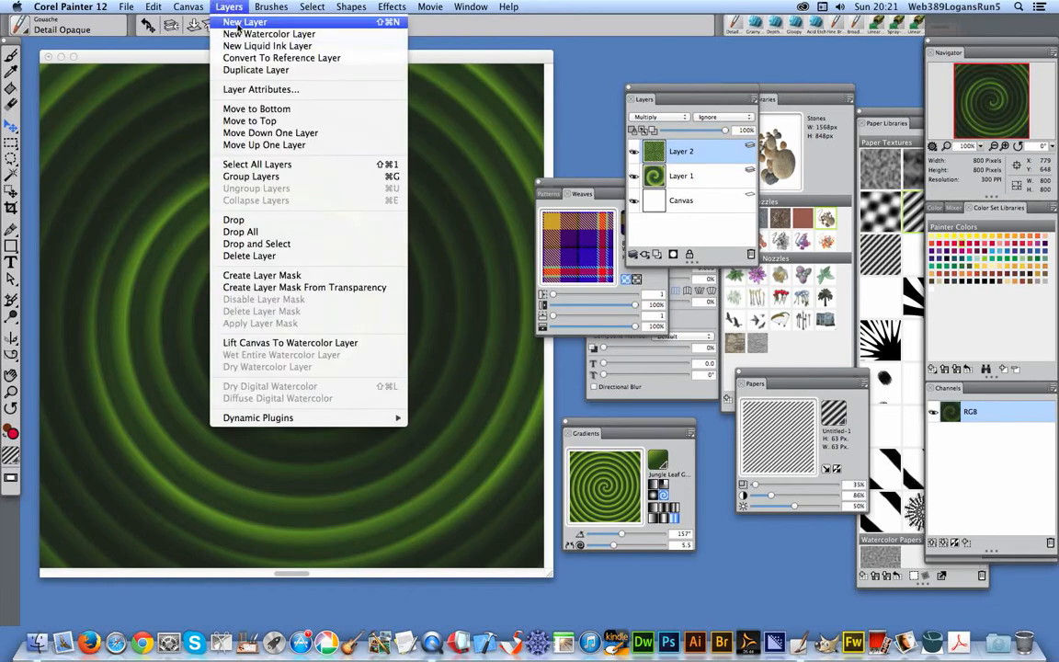
# - Fill Layer 3 with the broad 224° green spiral gradient
pyautogui.click(244, 21)
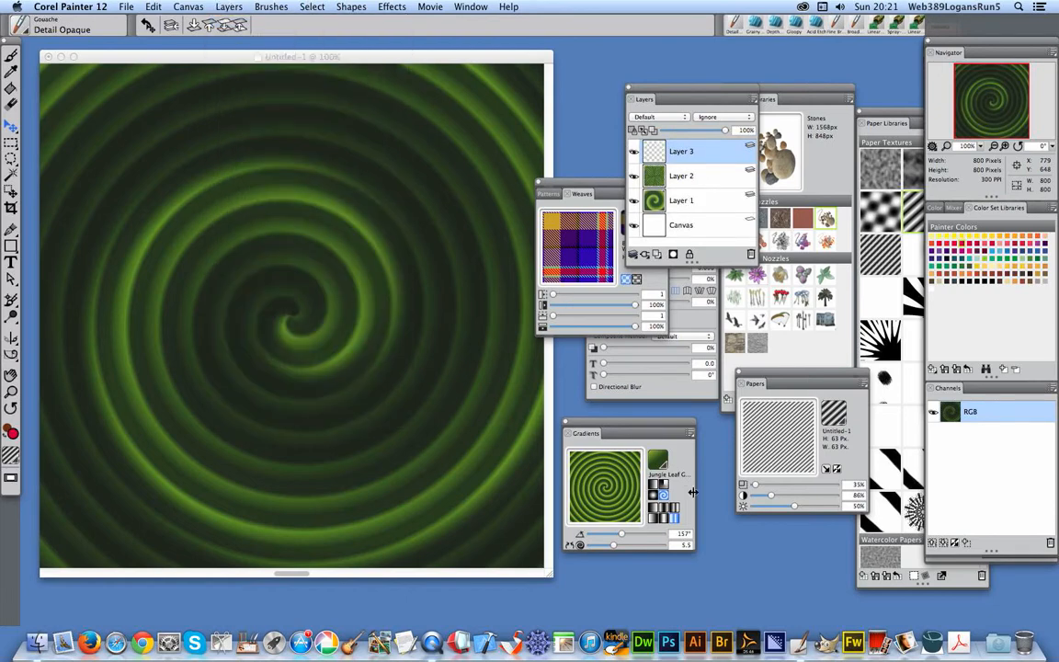
pyautogui.moveTo(599, 545)
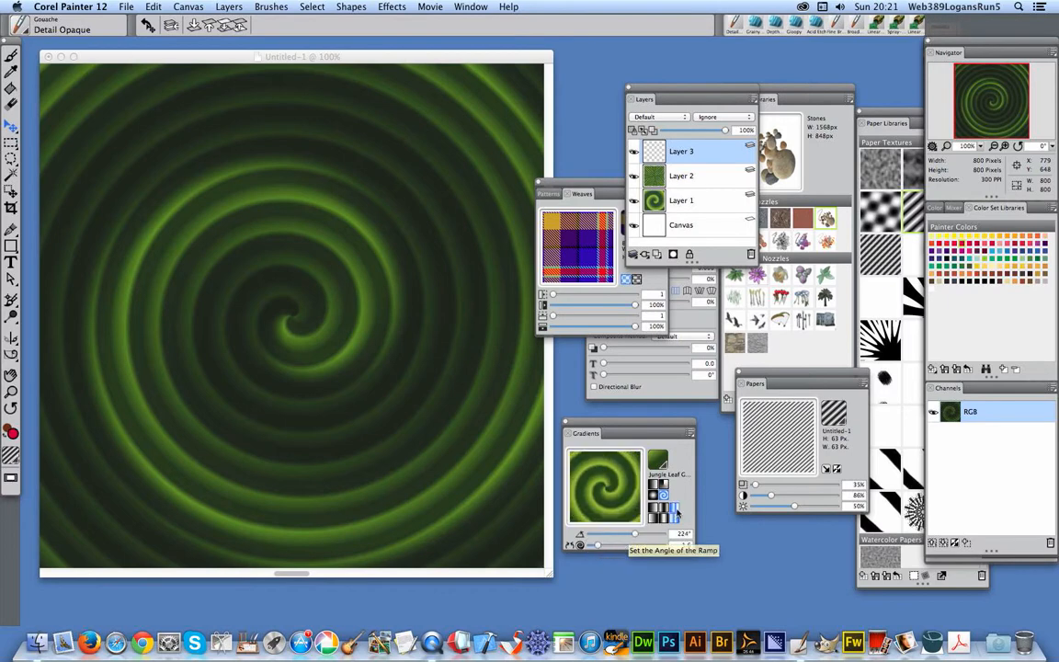
pyautogui.click(152, 7)
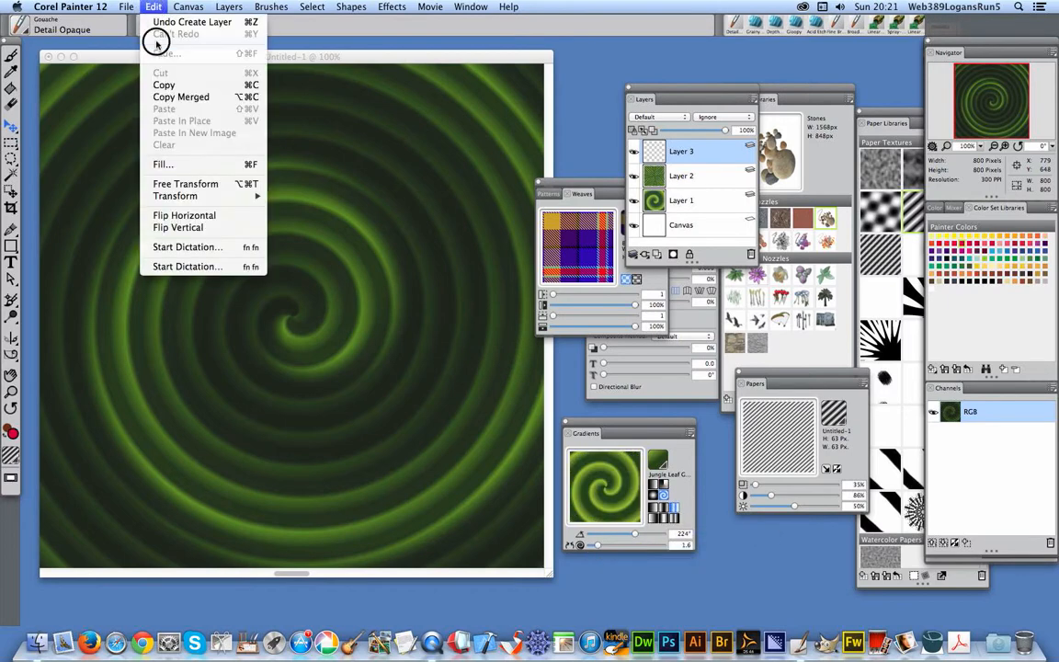
pyautogui.click(163, 164)
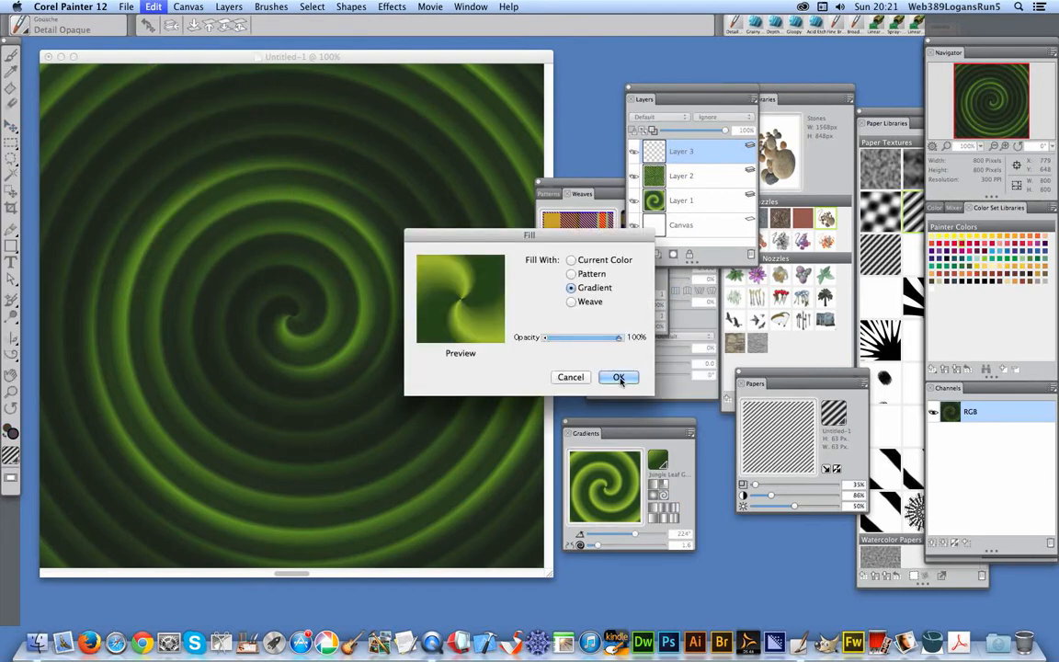
pyautogui.click(617, 377)
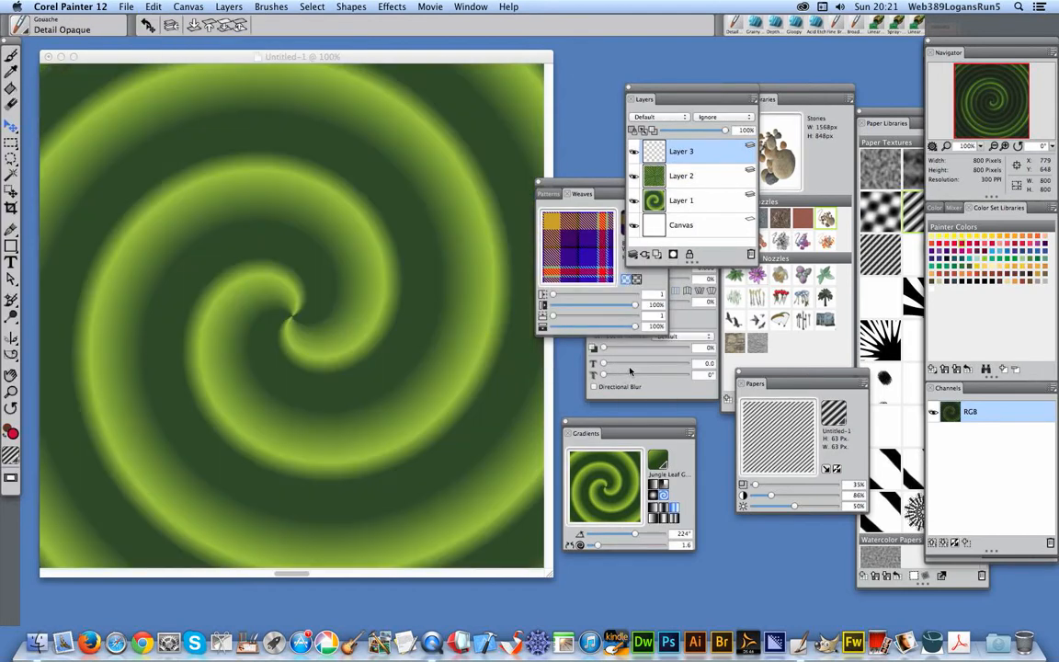
# - Try Difference blending on Layer 3, then switch it to Multiply
pyautogui.click(657, 117)
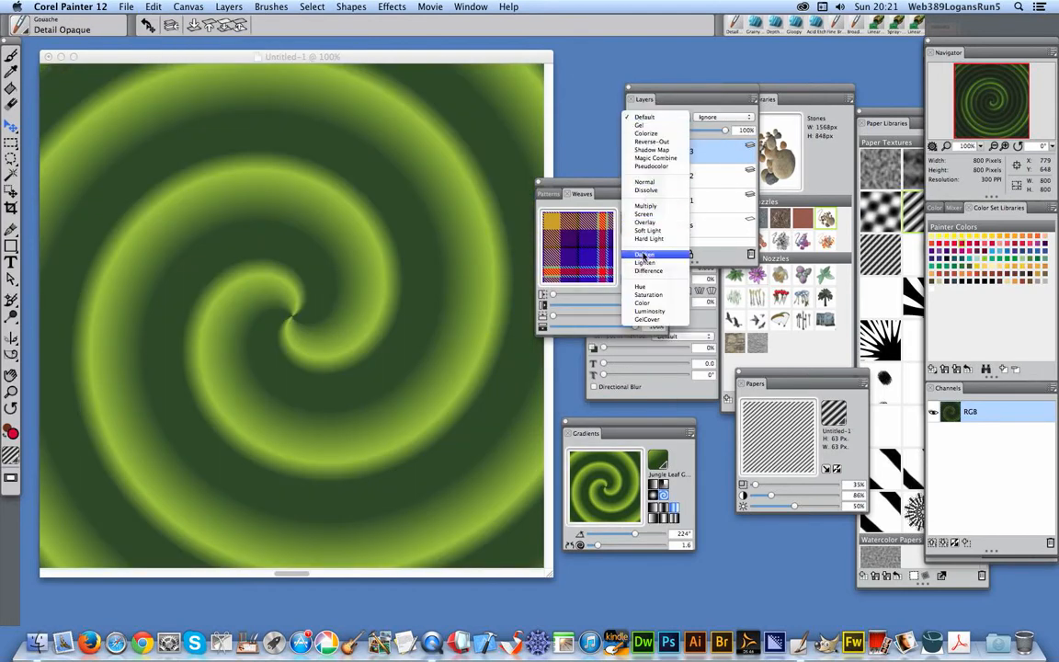
pyautogui.click(649, 270)
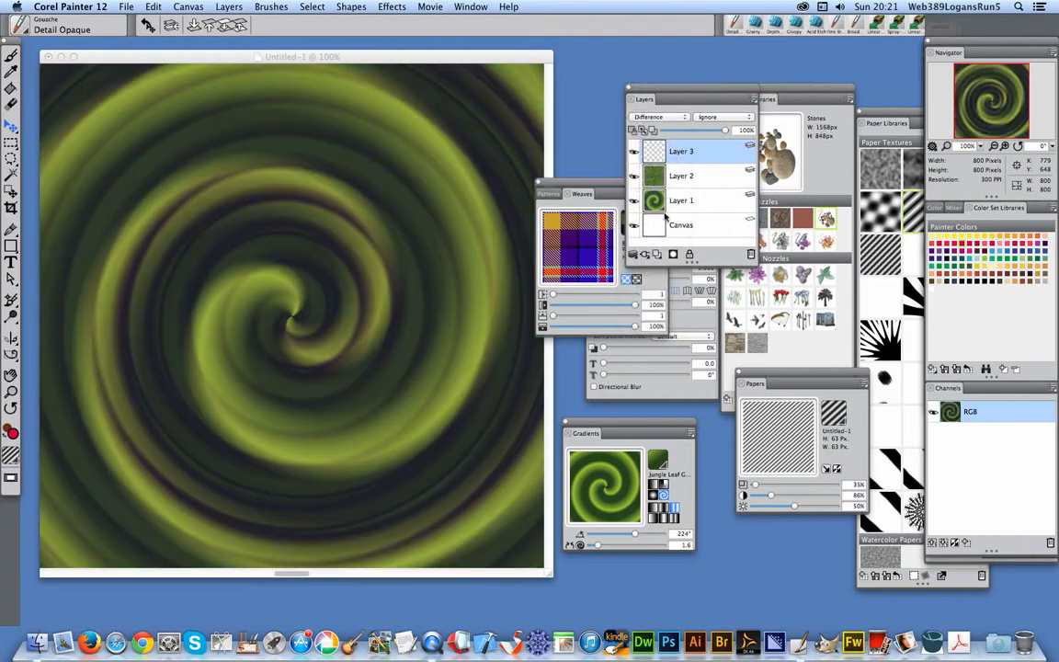
pyautogui.click(657, 116)
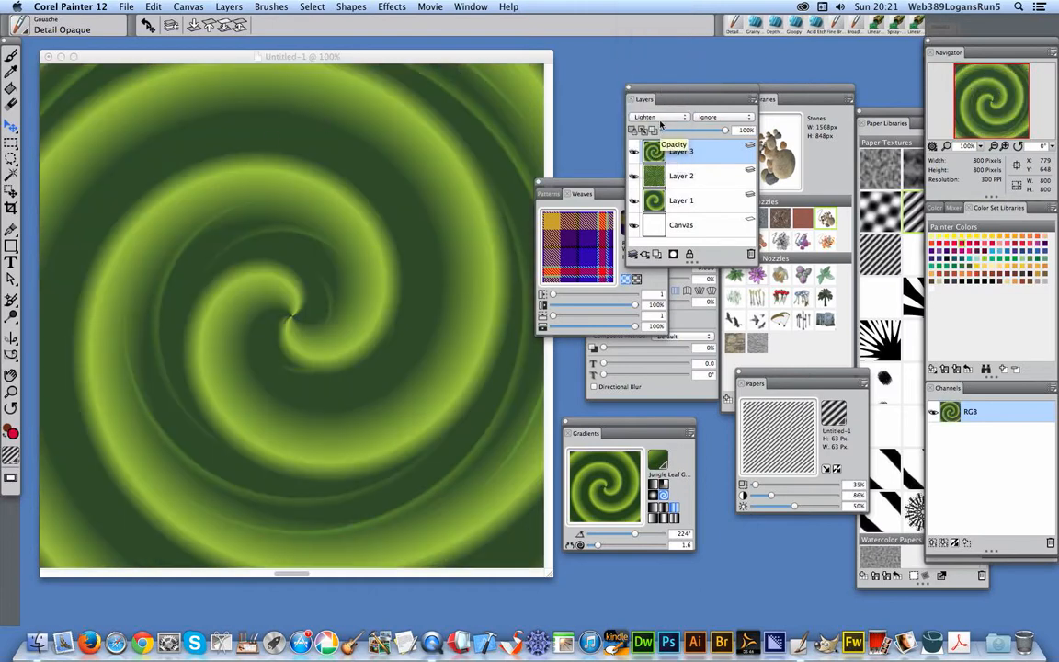
pyautogui.click(658, 116)
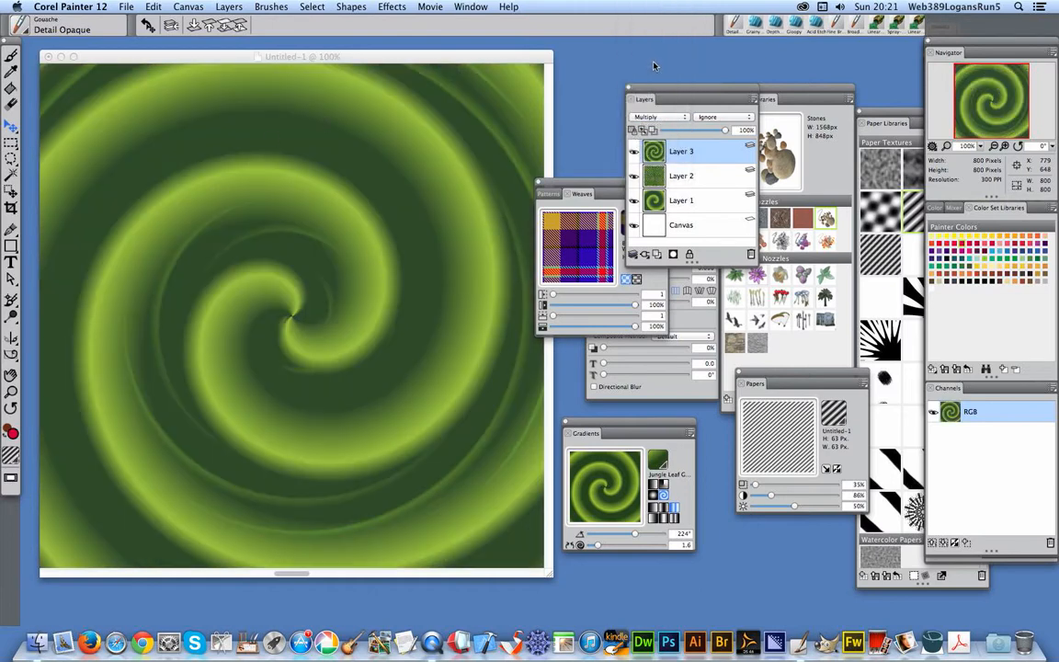
# - Set Layer 3's composite method to Magic Combine and open the Gradients panel menu
pyautogui.click(657, 117)
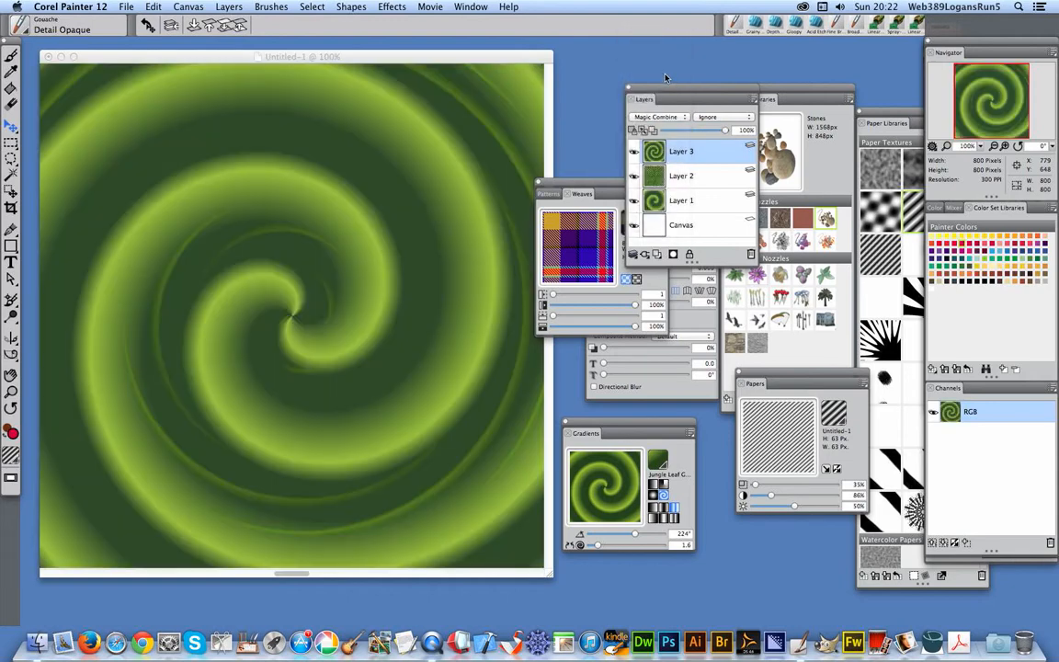
pyautogui.moveTo(337, 250)
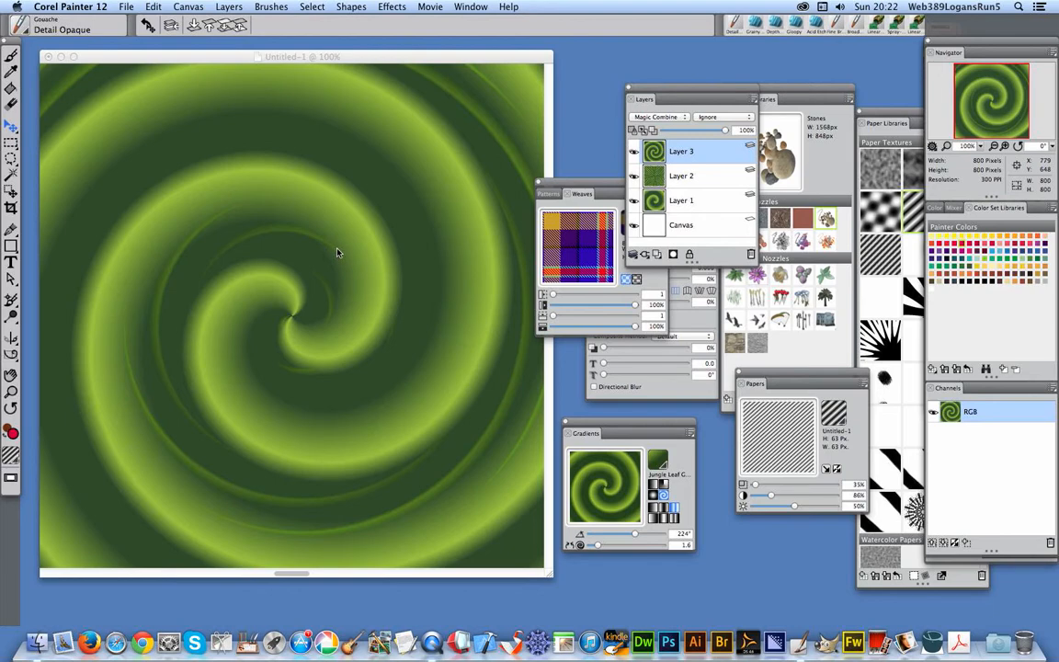
pyautogui.moveTo(444, 219)
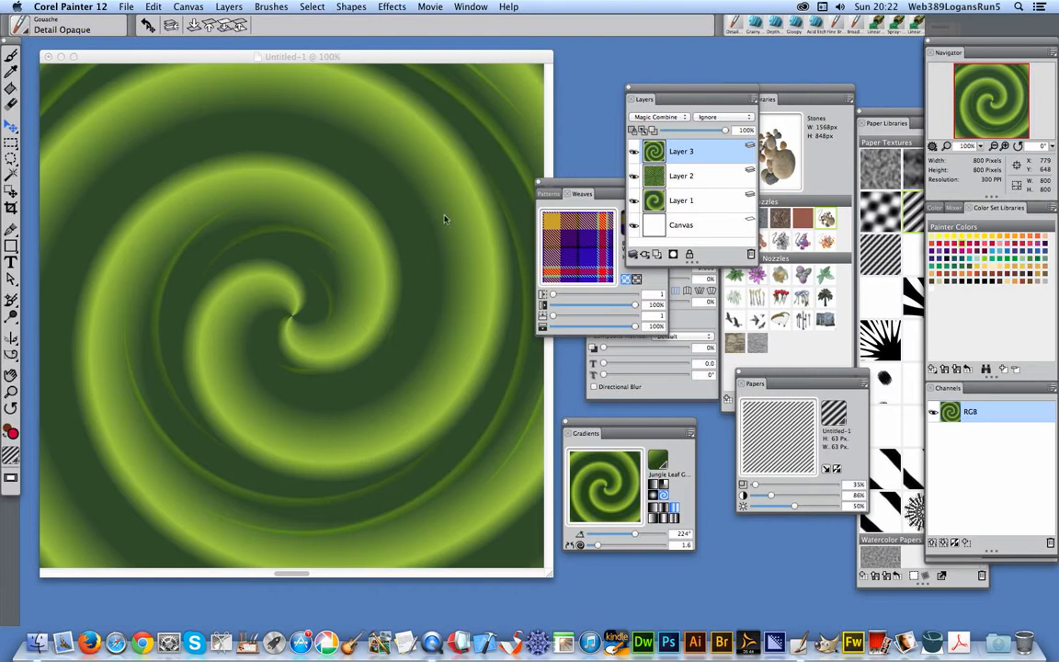
pyautogui.moveTo(661, 494)
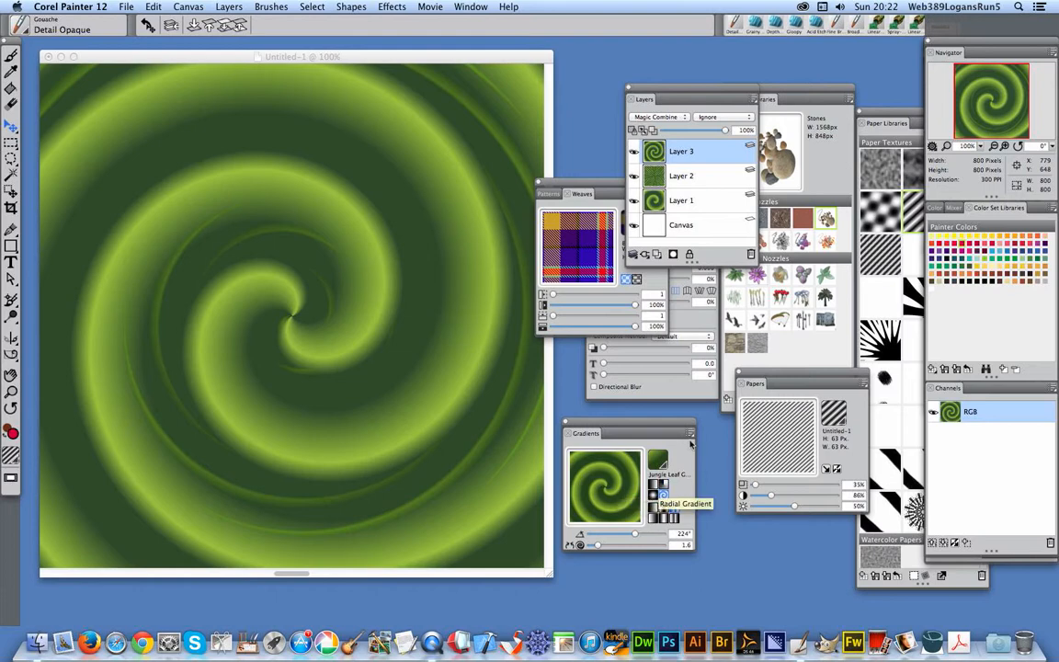
pyautogui.click(690, 433)
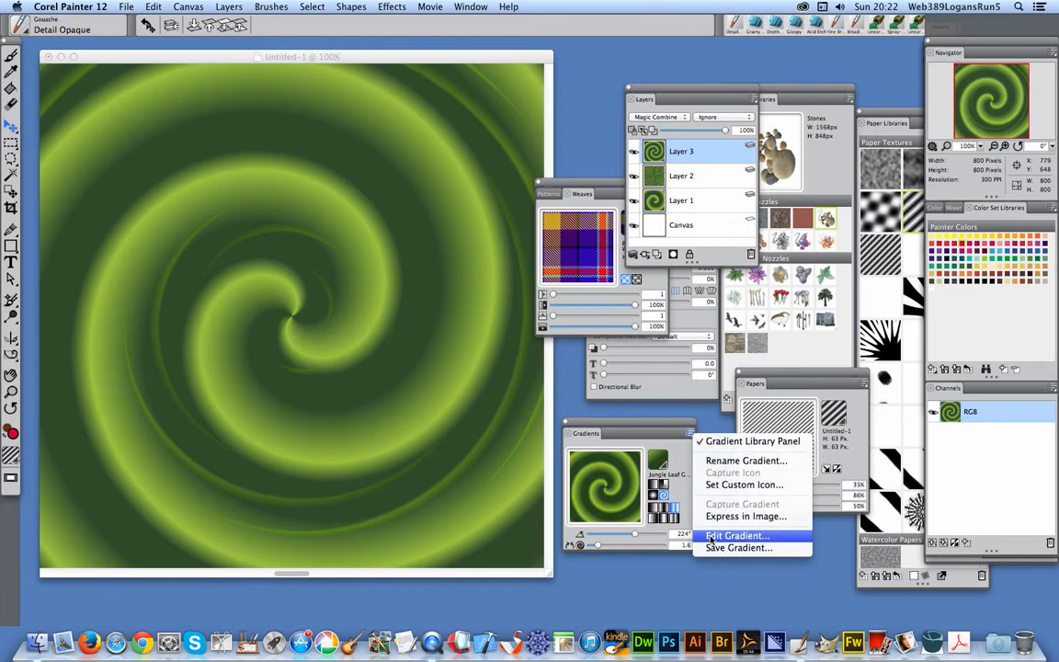
# - Select a colour stop on the Jungle Leaf ramp in the gradient editor and confirm
pyautogui.click(737, 535)
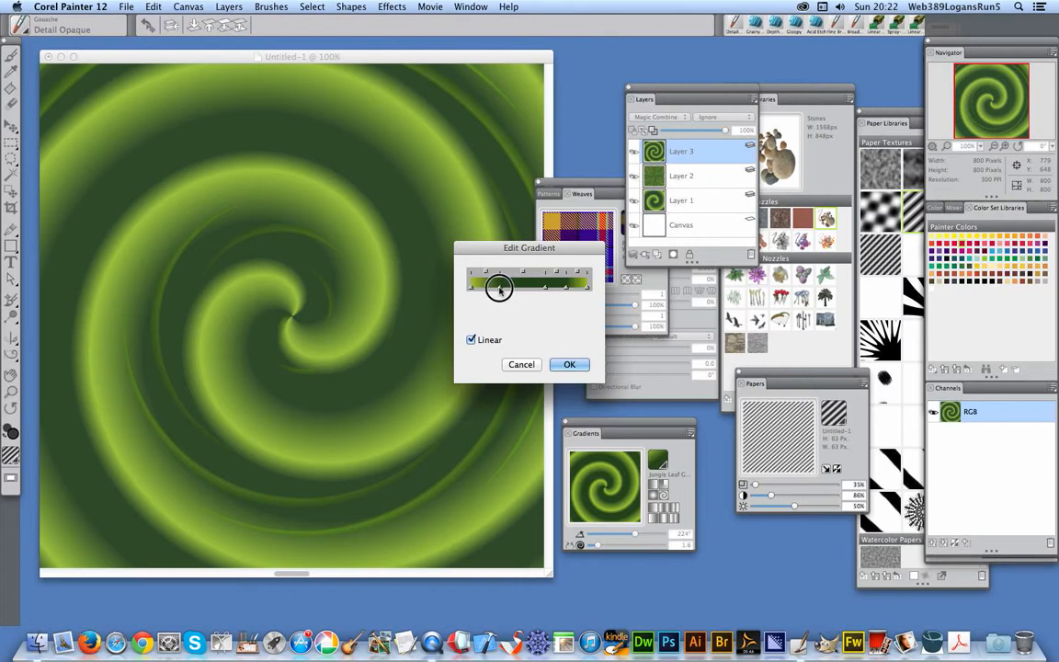
pyautogui.moveTo(499, 288); pyautogui.dragTo(531, 287)
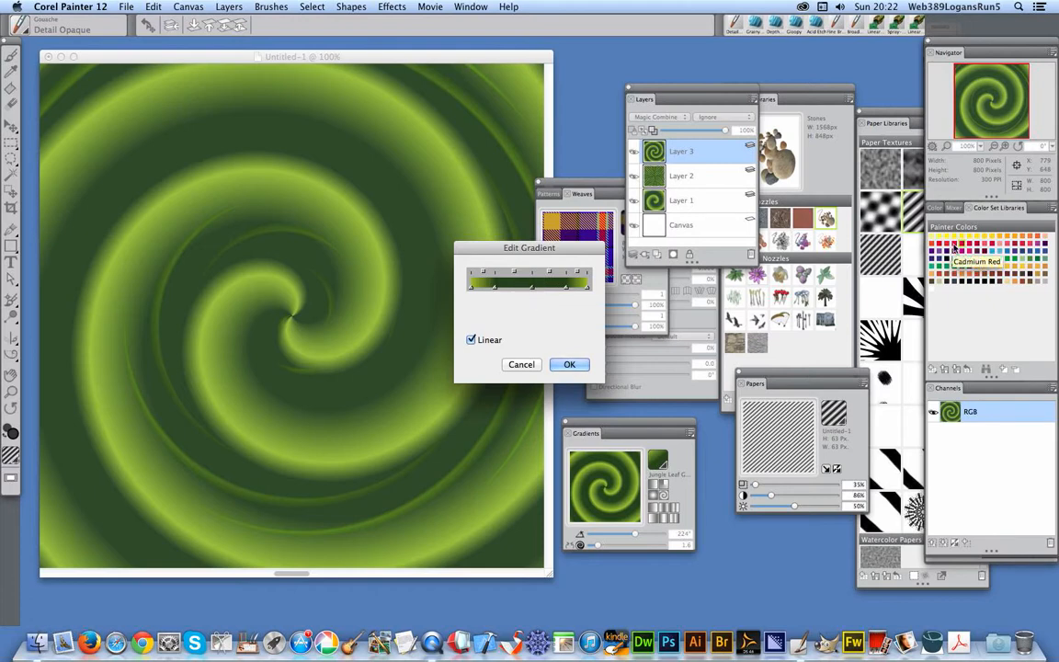
pyautogui.click(569, 363)
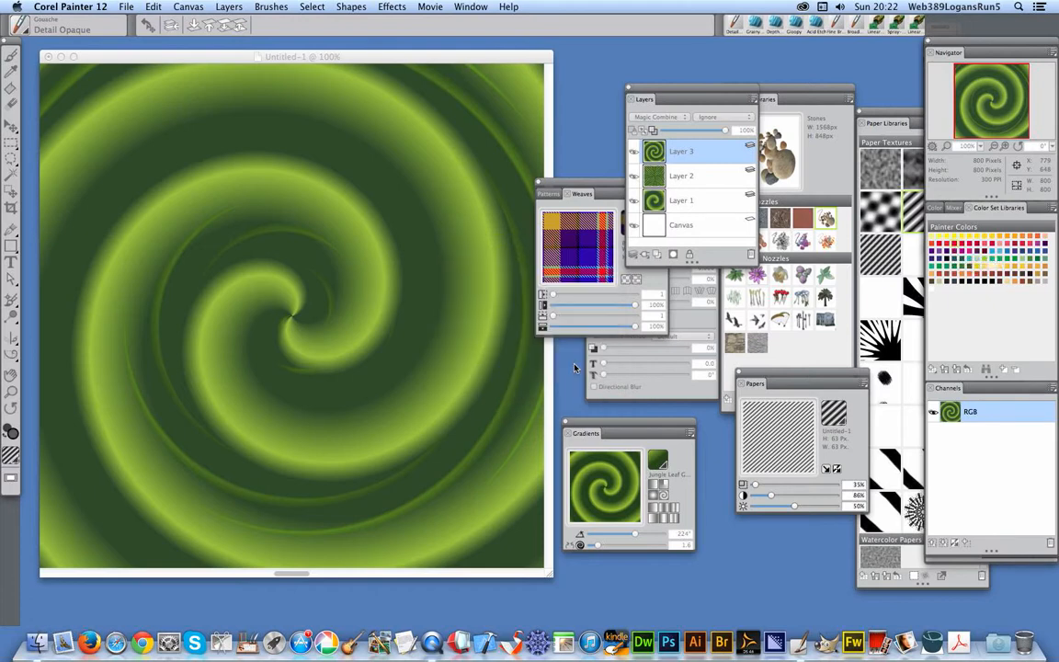
# - Fill Layer 3 with the red-and-green spiral, then drag its opacity down to 70%
pyautogui.click(153, 6)
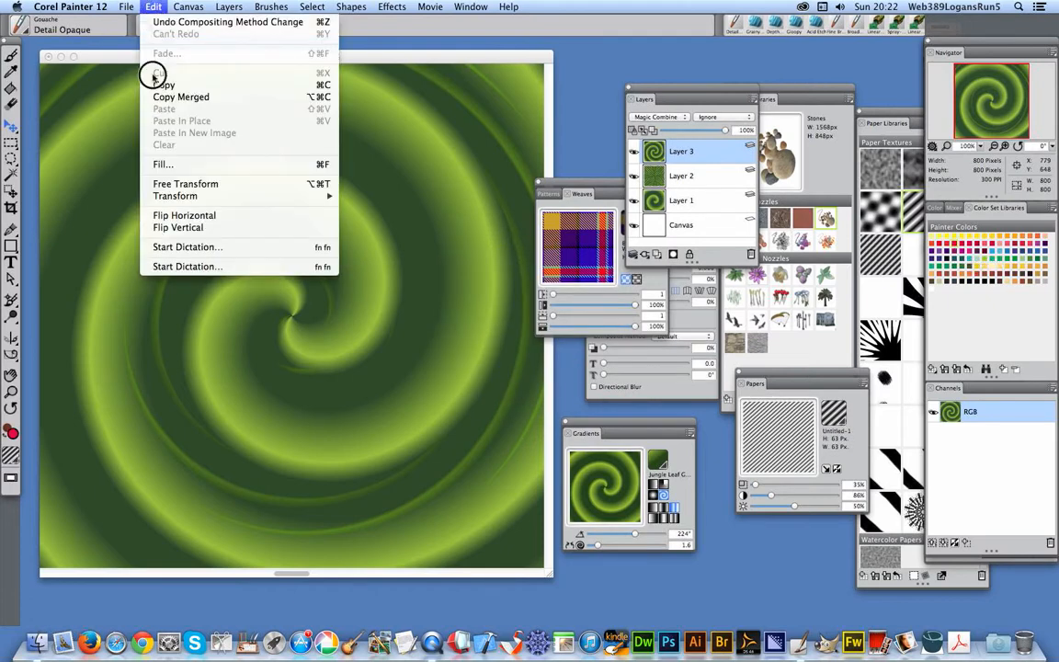
pyautogui.click(163, 163)
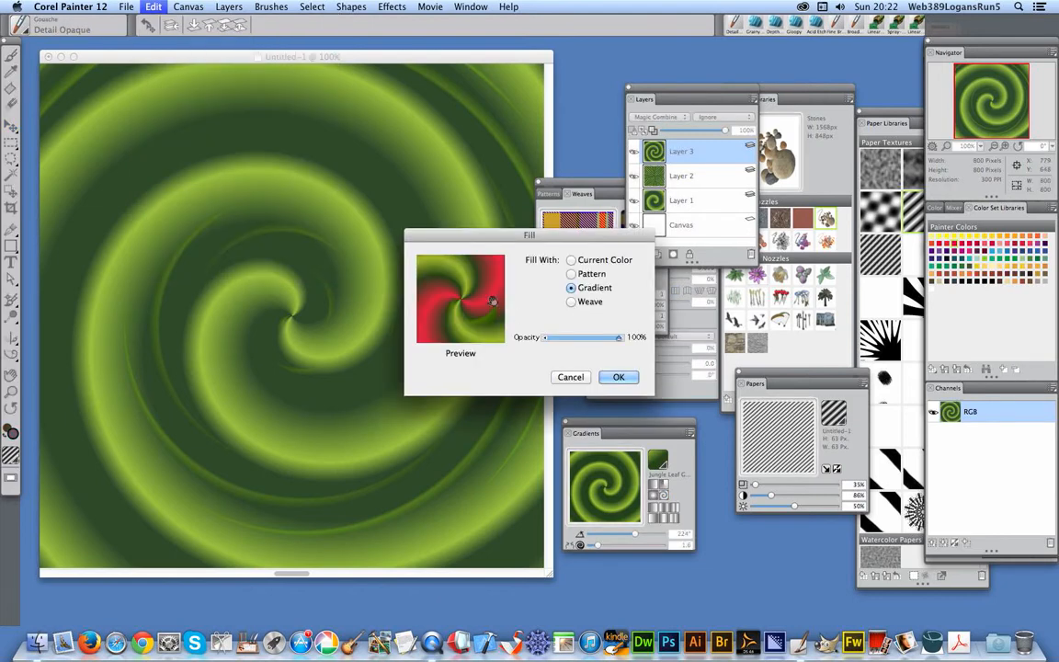
pyautogui.click(618, 377)
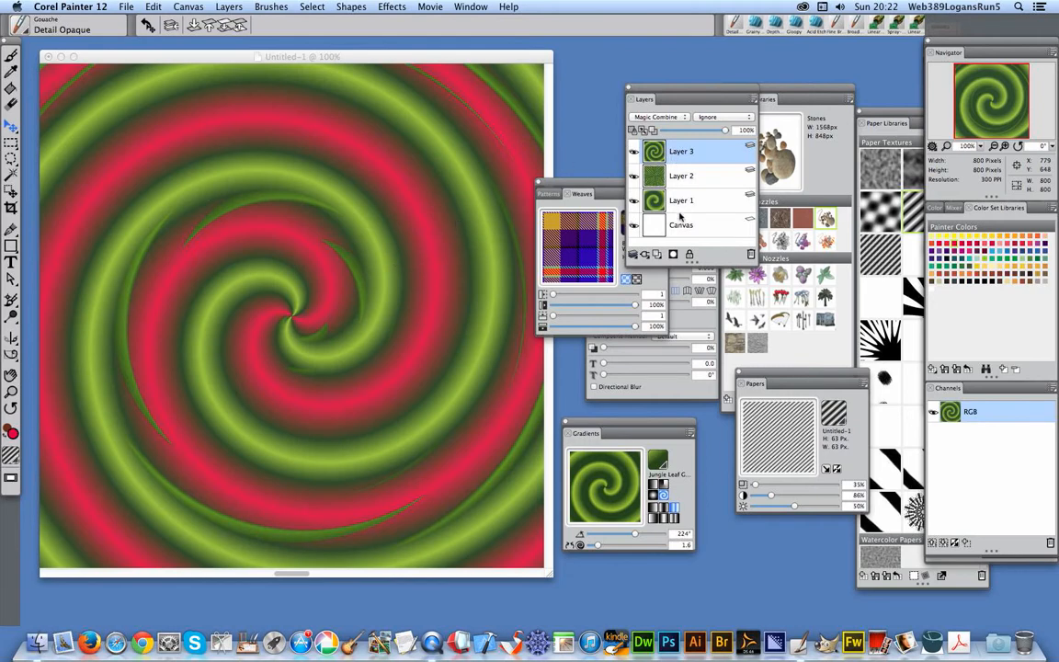
pyautogui.moveTo(713, 138)
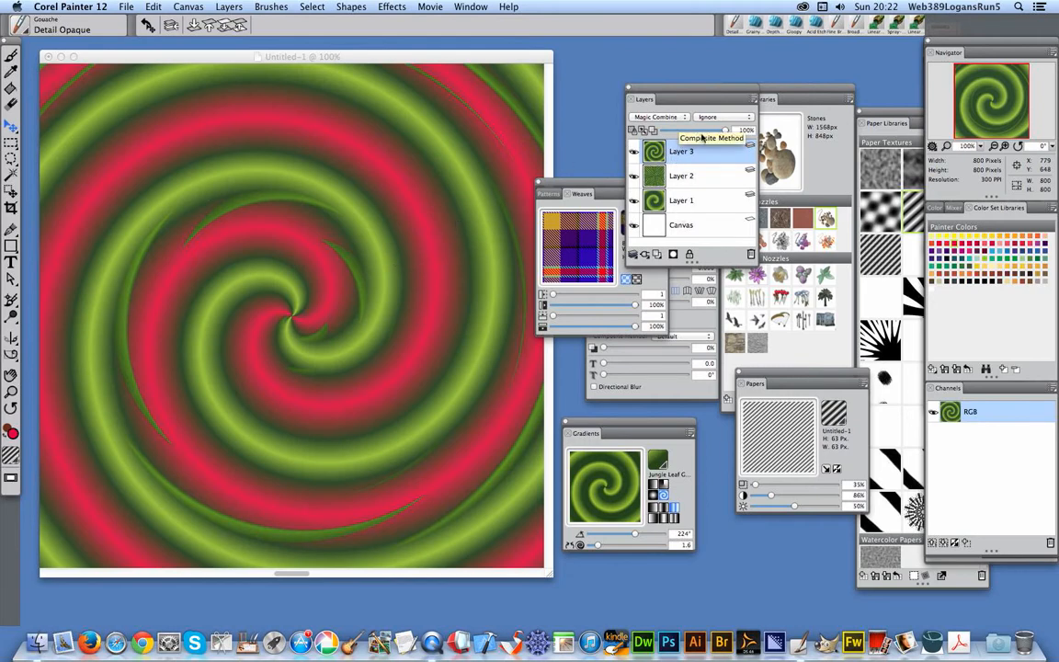
pyautogui.moveTo(726, 129); pyautogui.dragTo(696, 129)
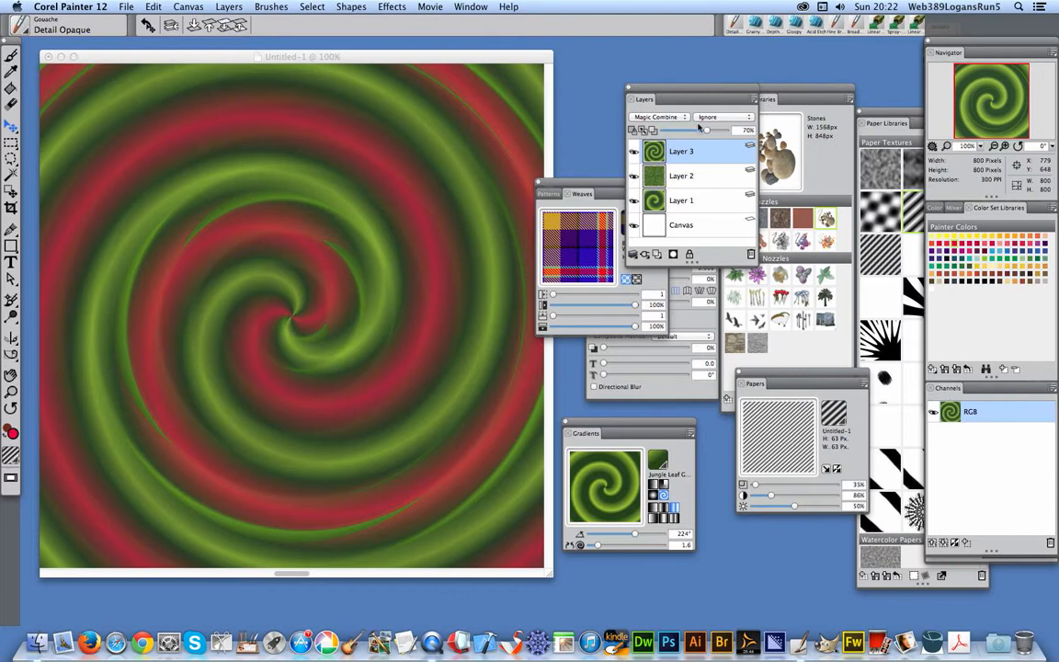
# - Flatten every spiral layer onto the canvas with Layers > Drop All
pyautogui.click(229, 6)
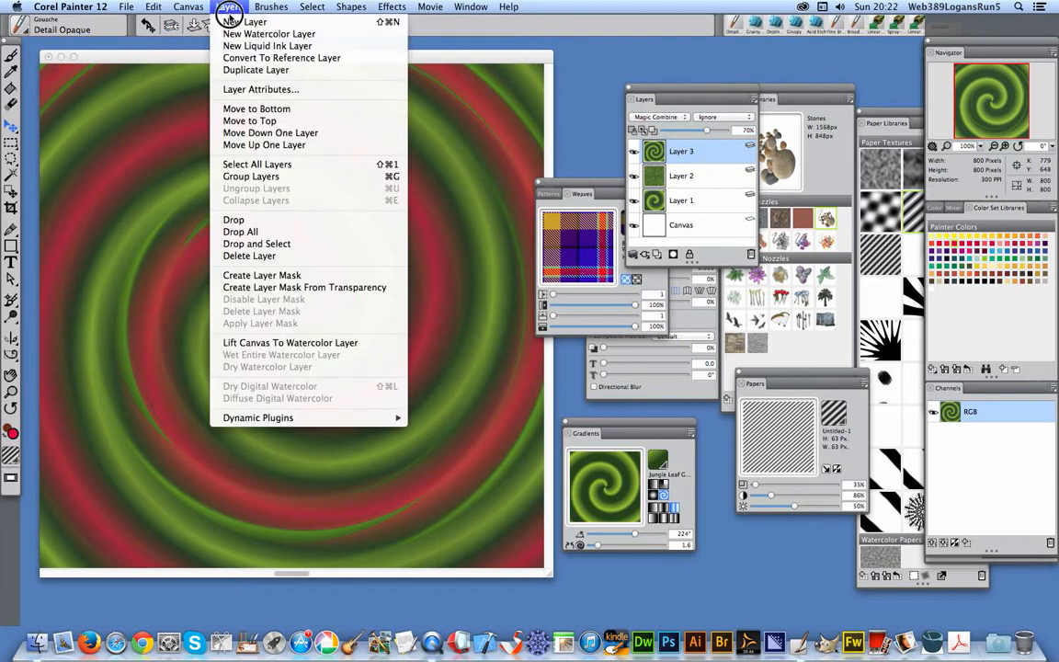
pyautogui.moveTo(257, 231)
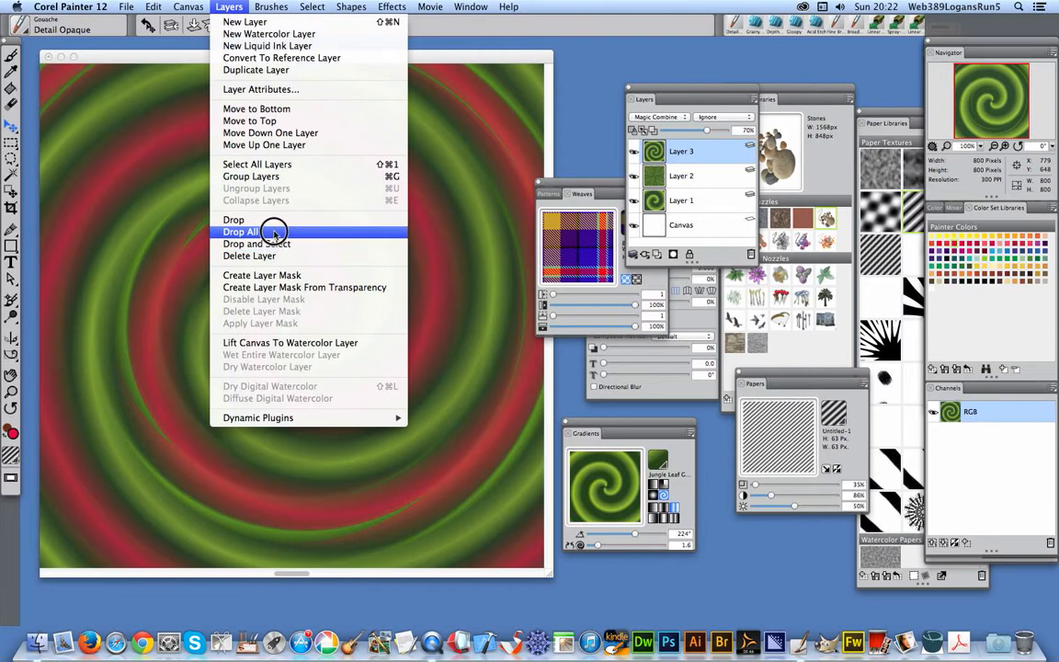
pyautogui.click(242, 231)
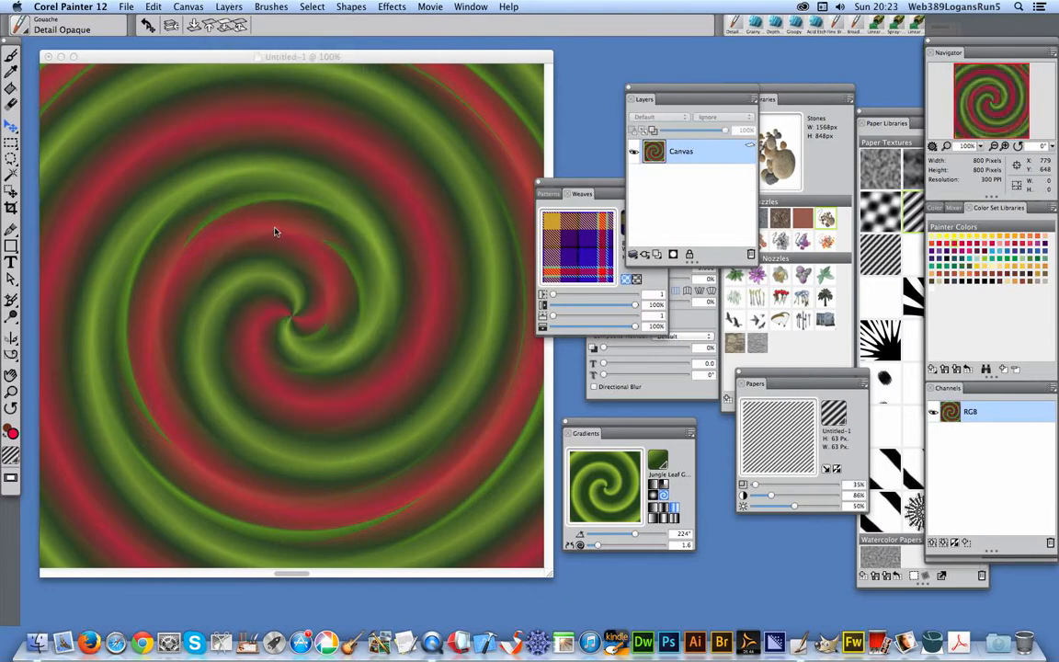
pyautogui.moveTo(193, 190)
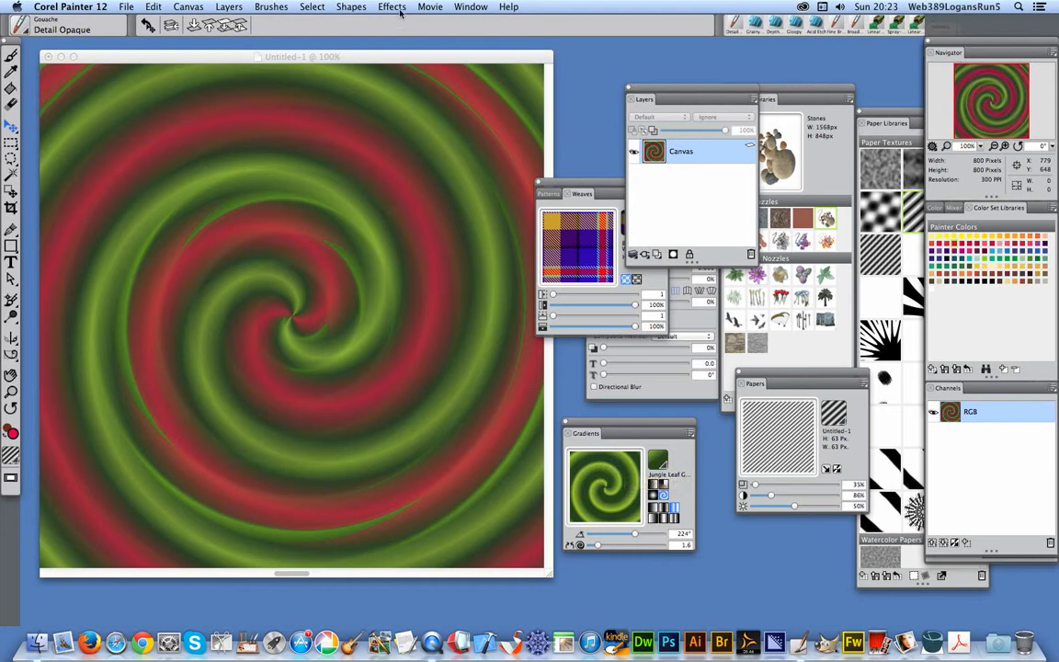
# - Apply Surface Texture using Image Luminance with red light to emboss the swirl glossily
pyautogui.click(391, 7)
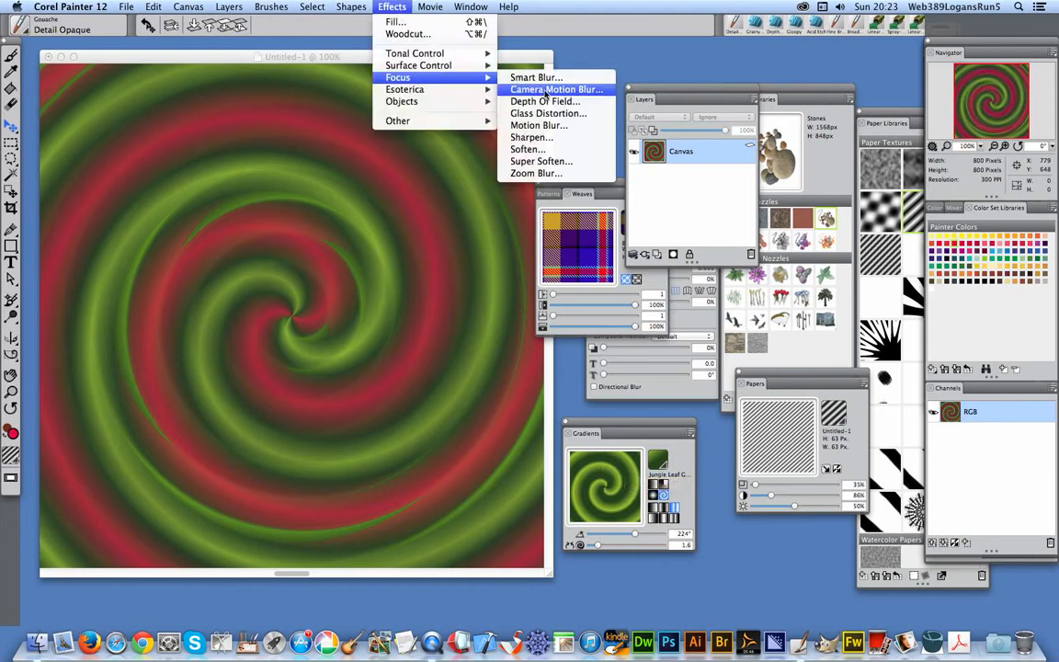
pyautogui.moveTo(418, 65)
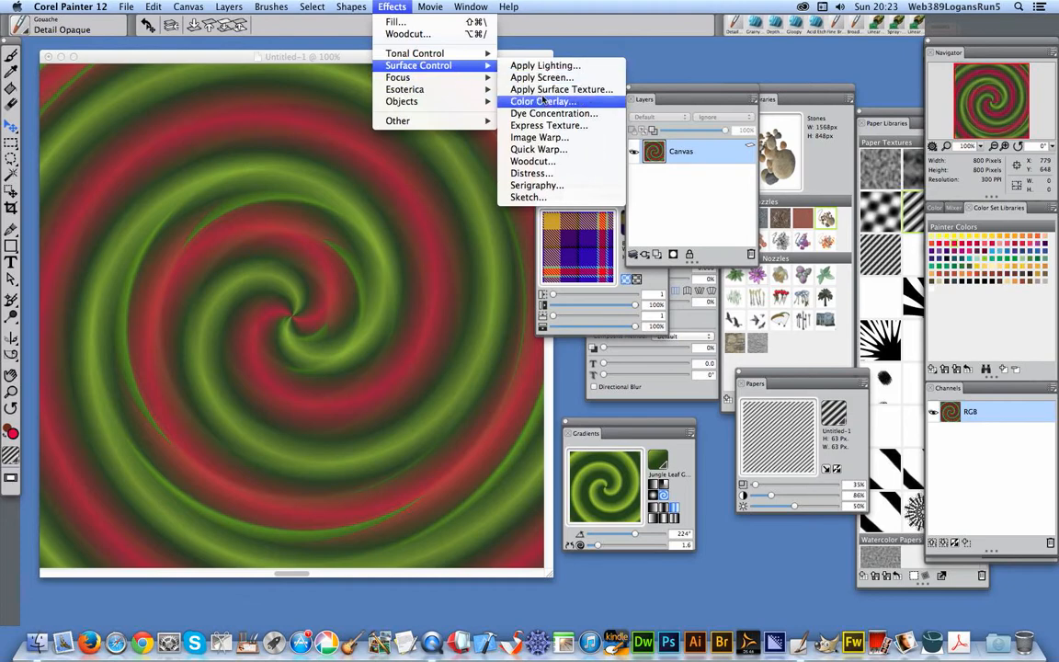
pyautogui.click(560, 89)
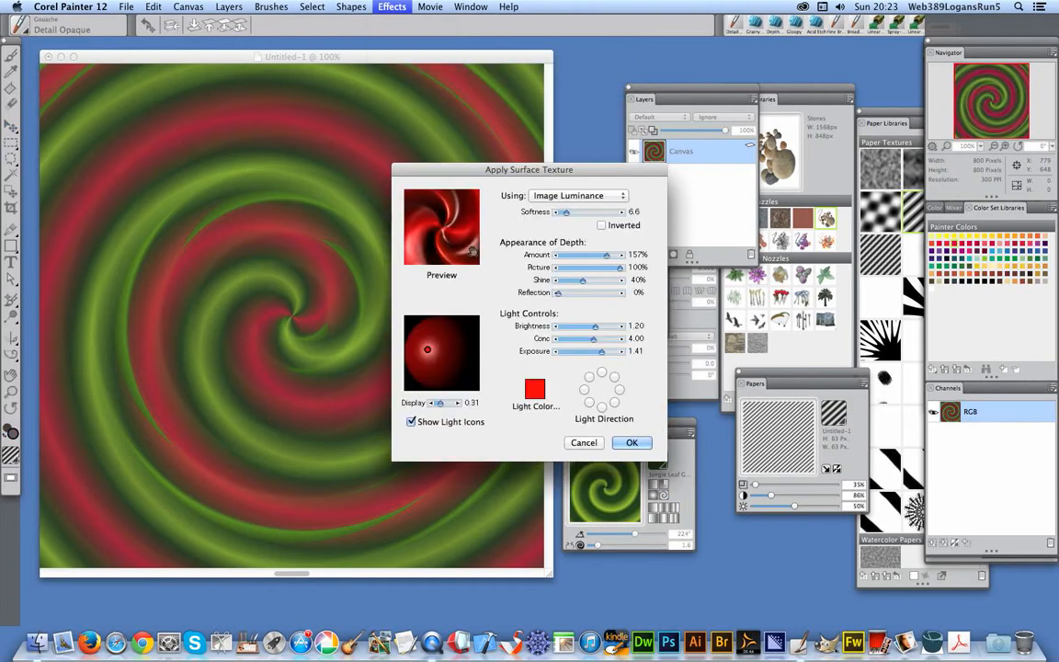
pyautogui.click(427, 351)
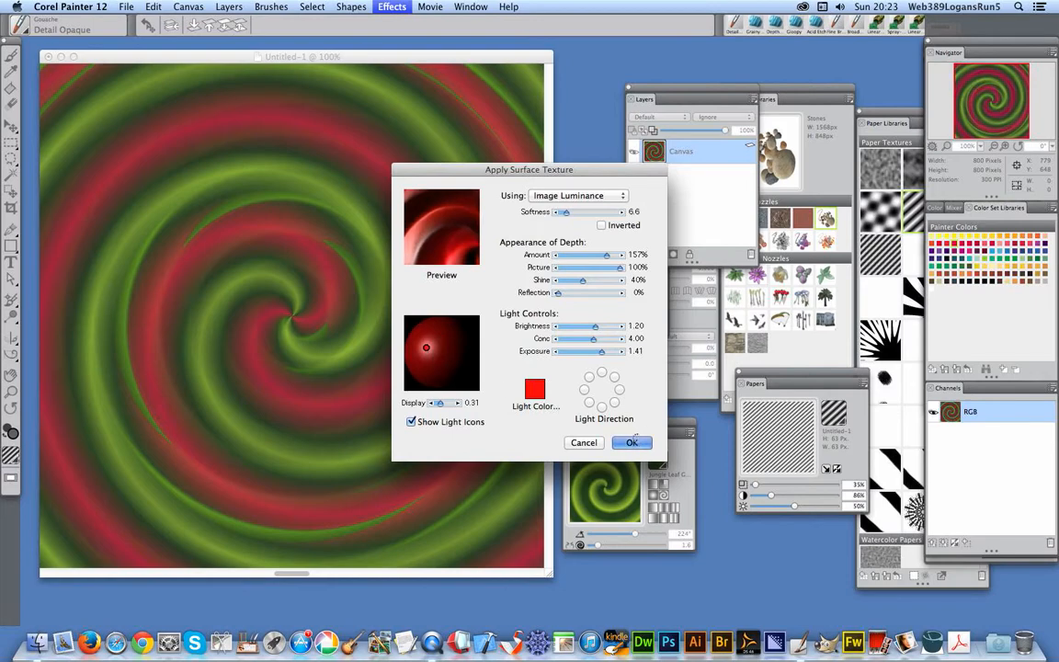
pyautogui.click(631, 442)
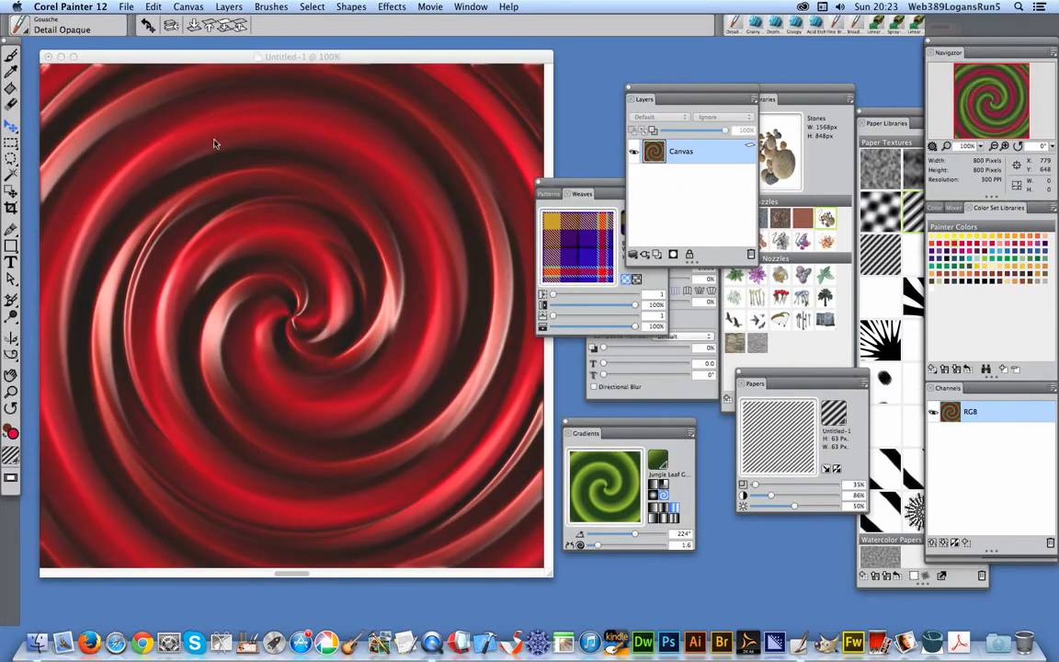
pyautogui.moveTo(342, 195)
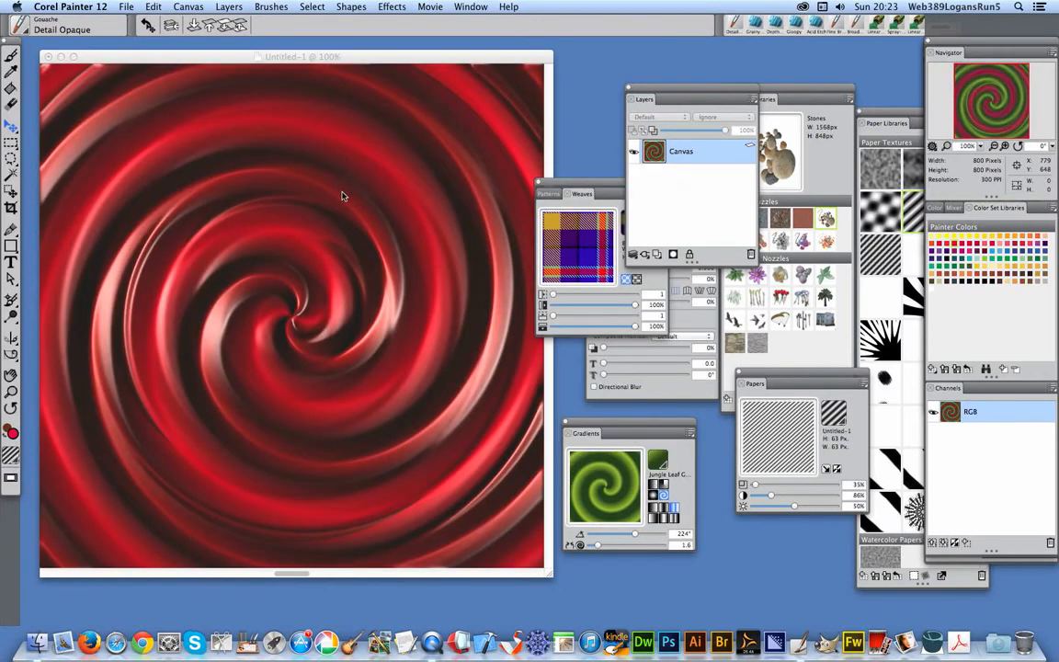